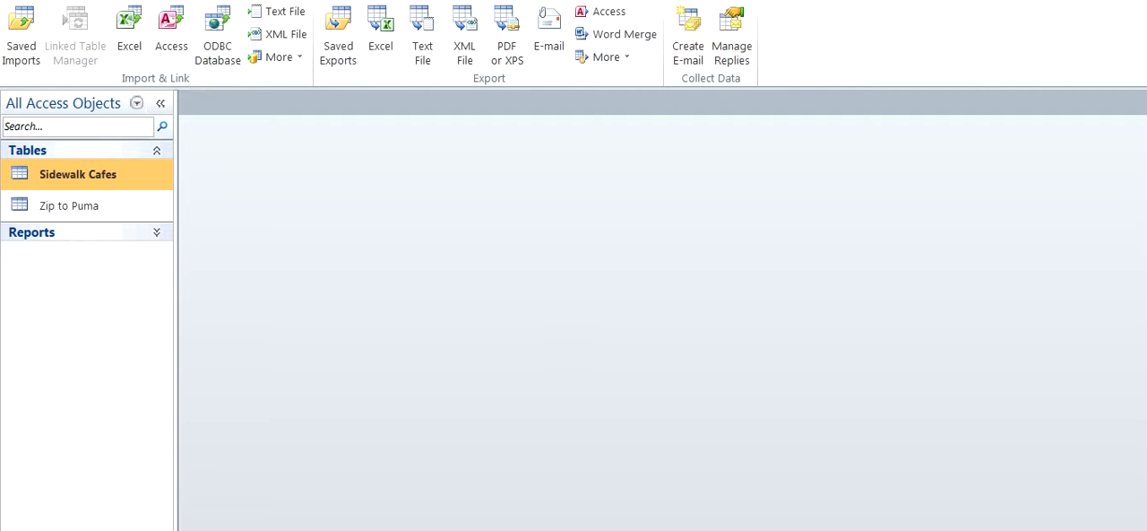
Step: Begin an Excel import of Demographics by PUMA.xlsx into a new table
left_click(129, 27)
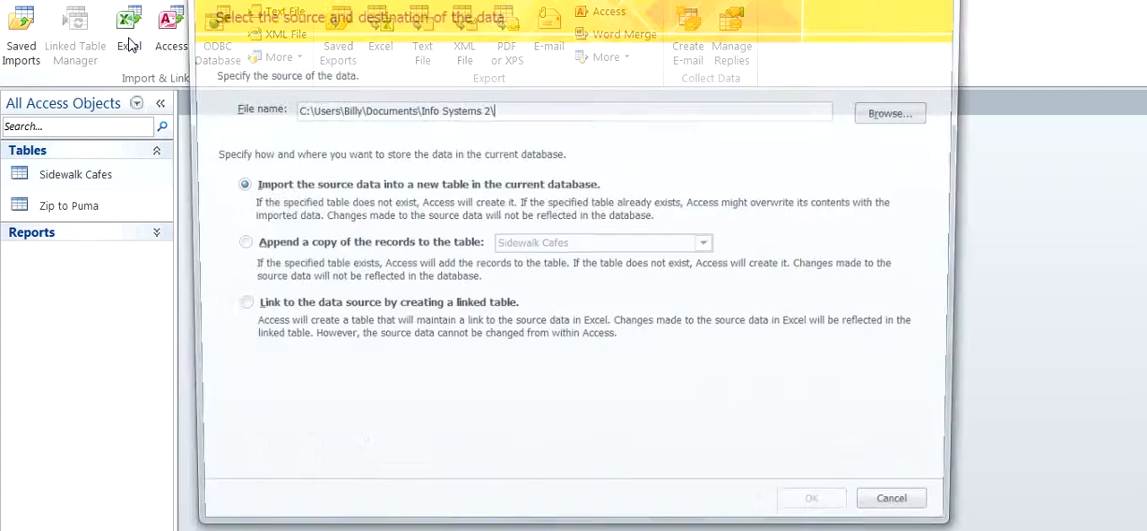
left_click(889, 111)
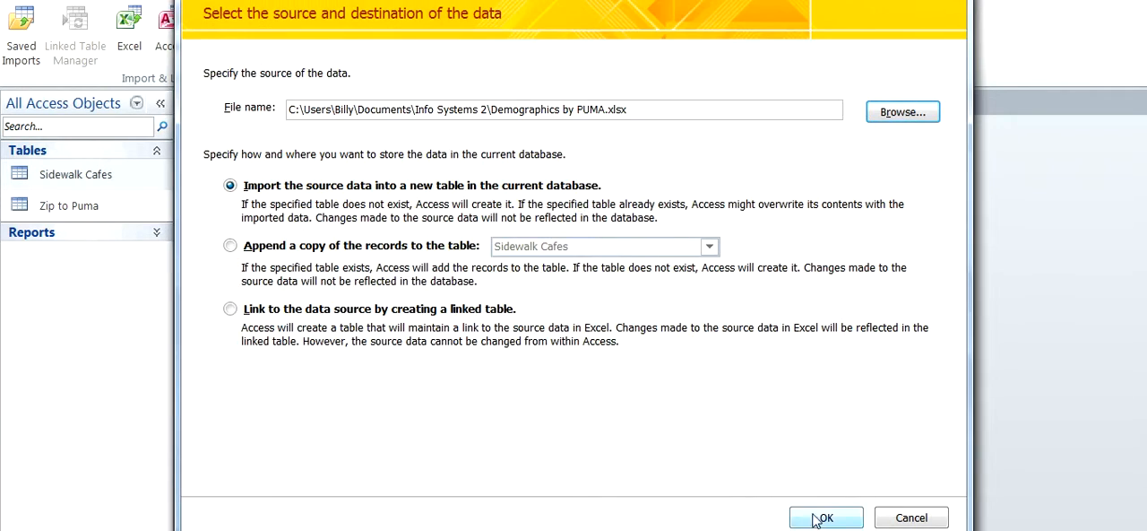
left_click(825, 516)
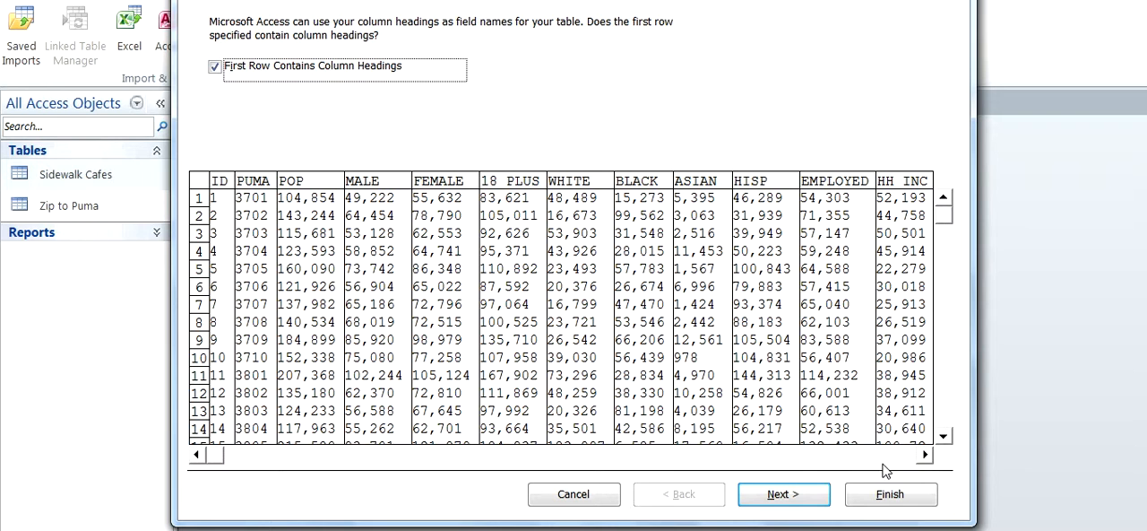
left_click(783, 495)
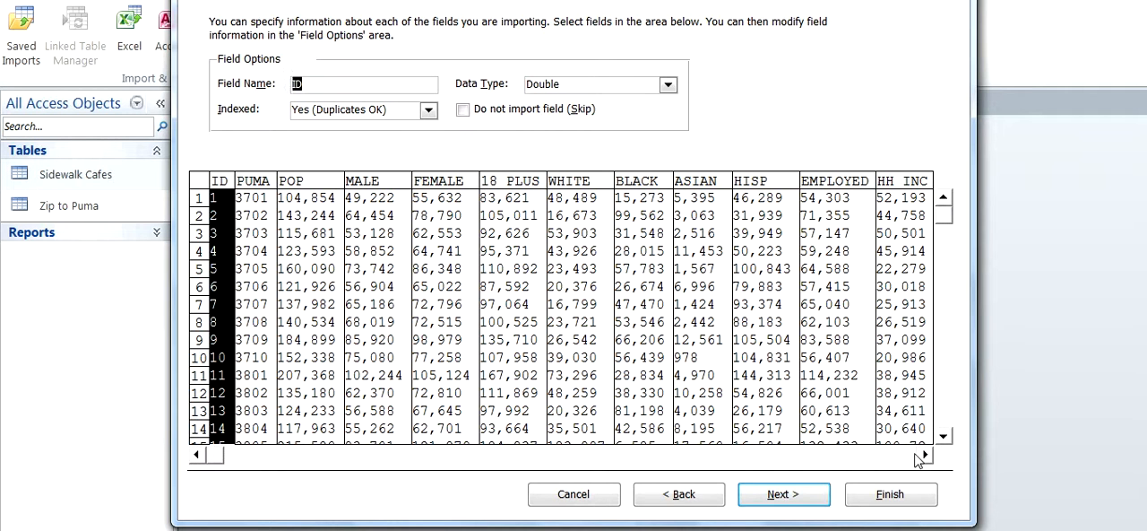
Step: Review field options including the ASIAN column, accept the added key, and name the table Demographics by PUMA
scroll("right", 3)
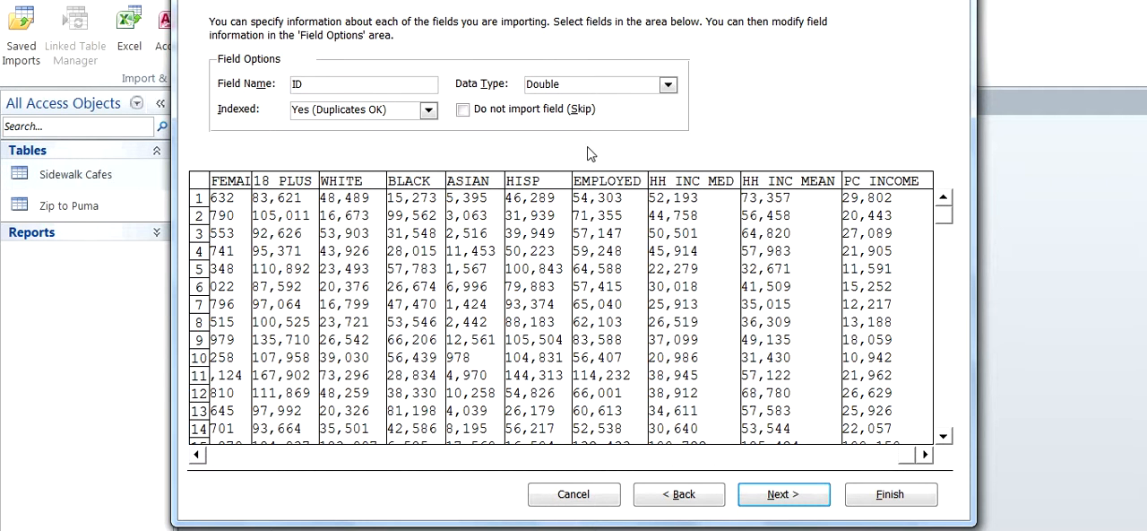
mouse_move(860, 427)
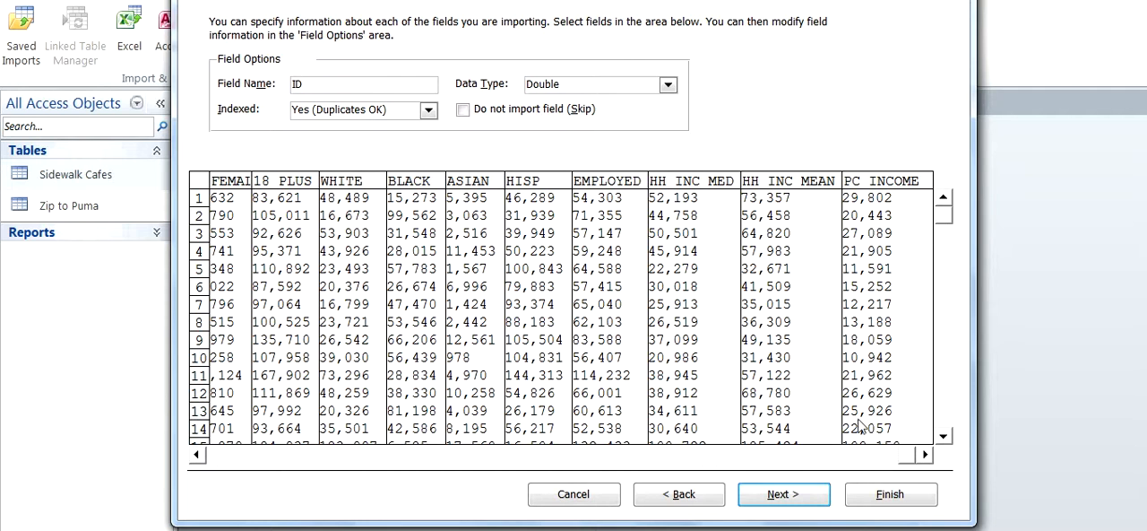
mouse_move(929, 463)
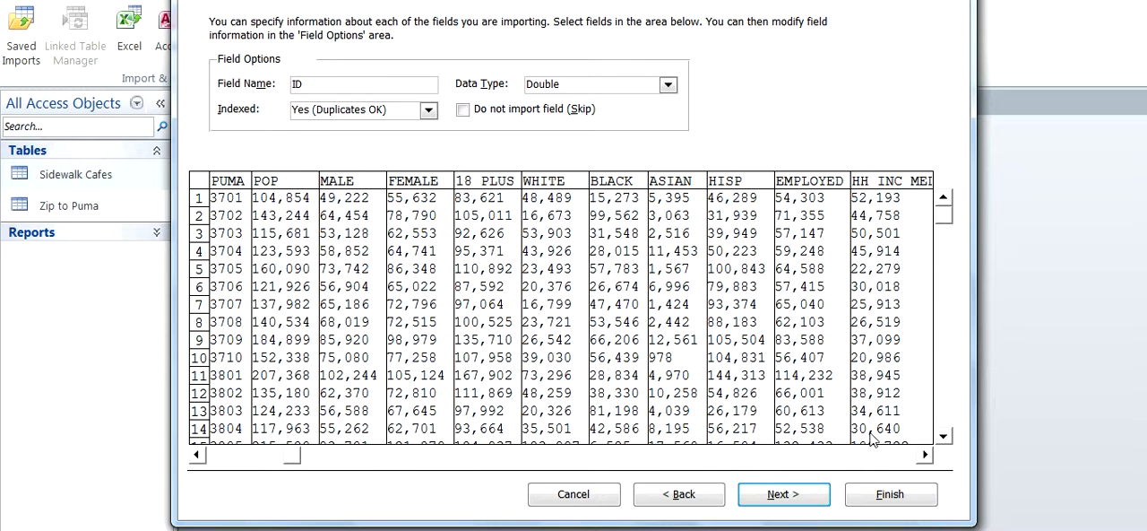
mouse_move(707, 434)
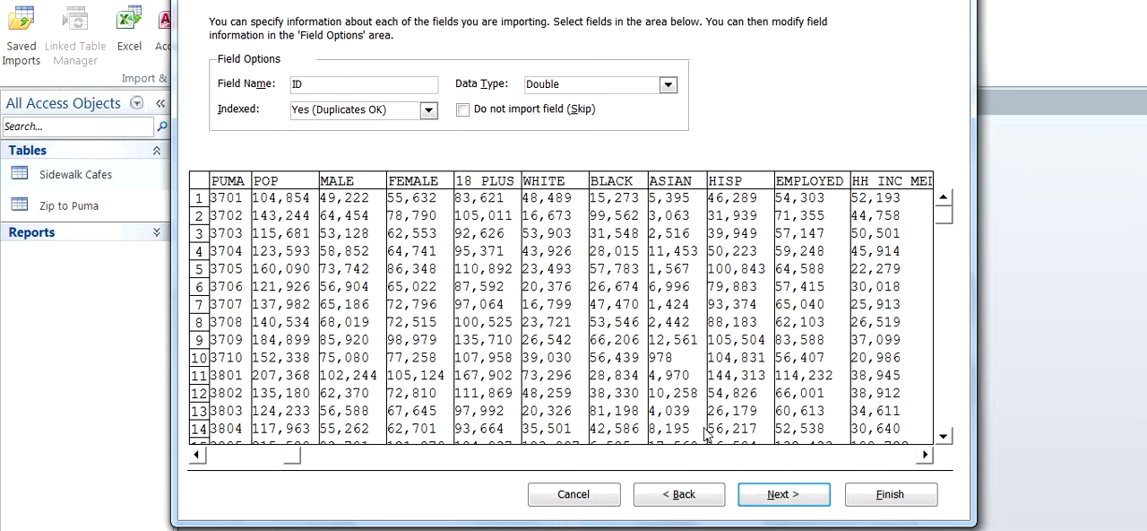
mouse_move(609, 154)
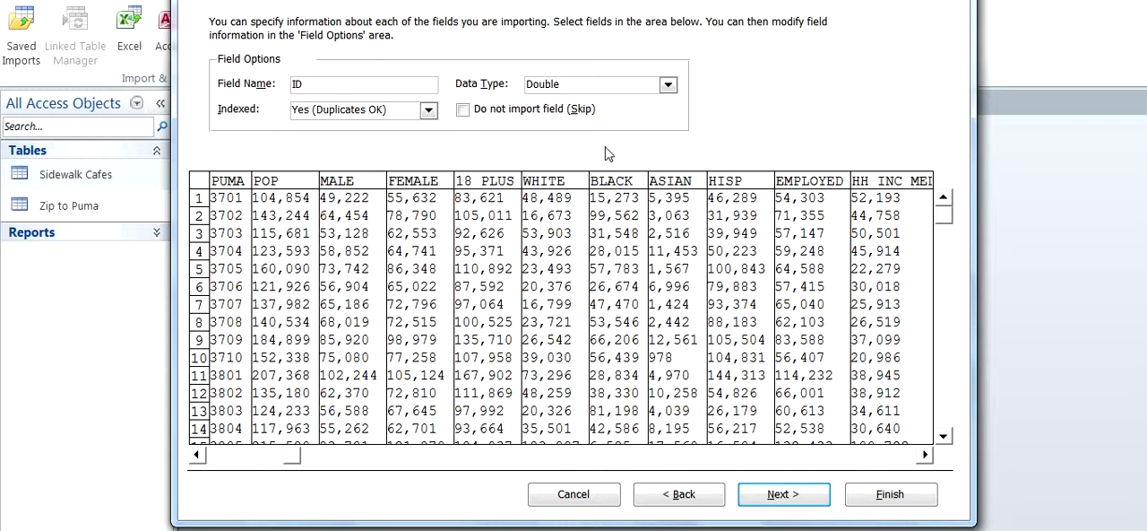
left_click(671, 180)
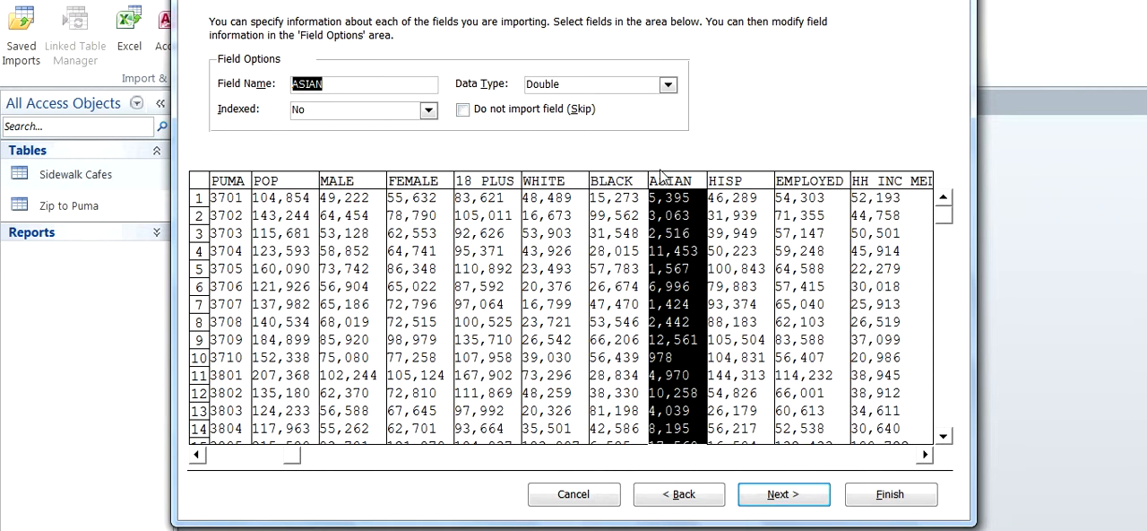
left_click(782, 494)
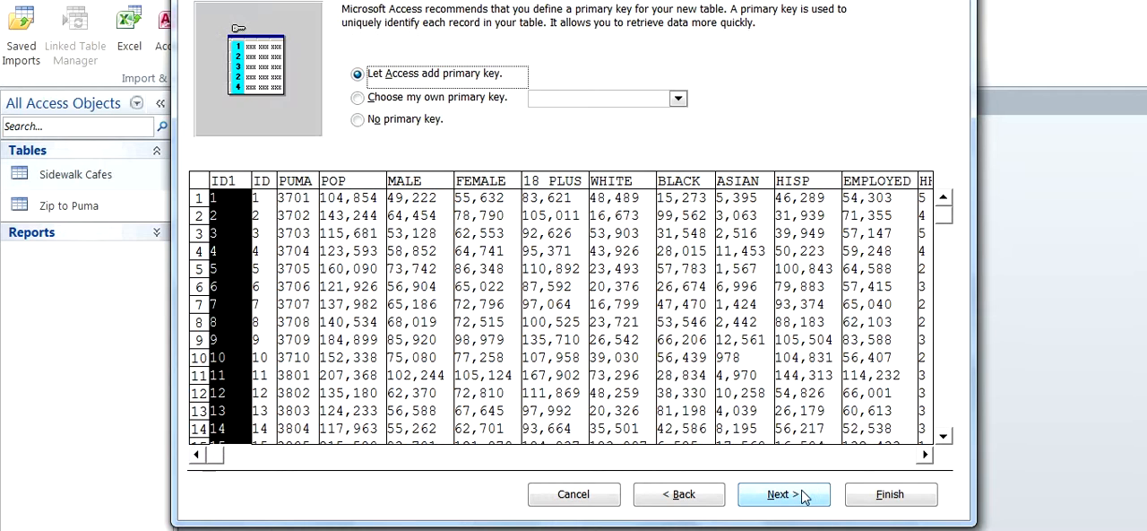
left_click(783, 495)
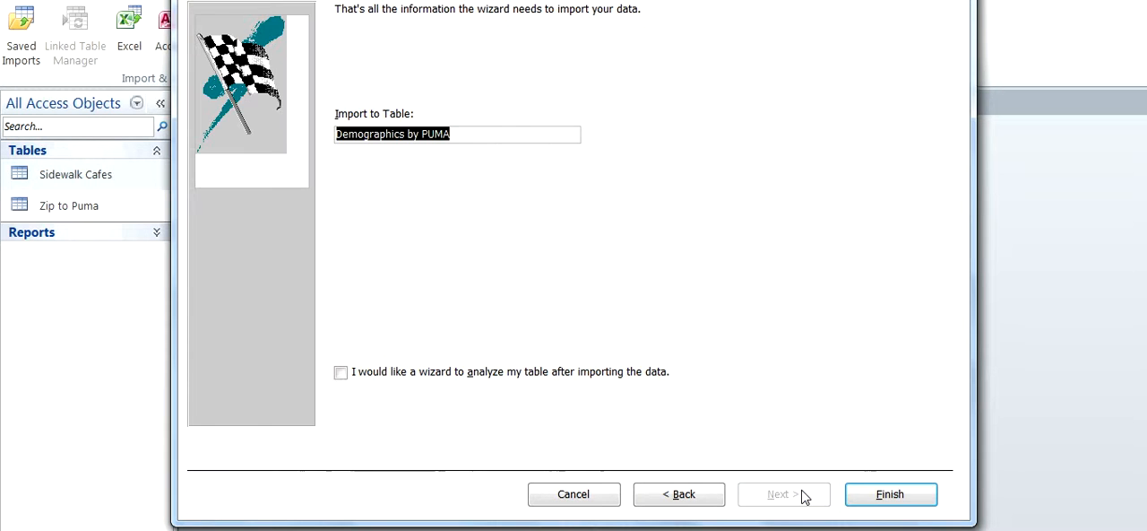
left_click(889, 494)
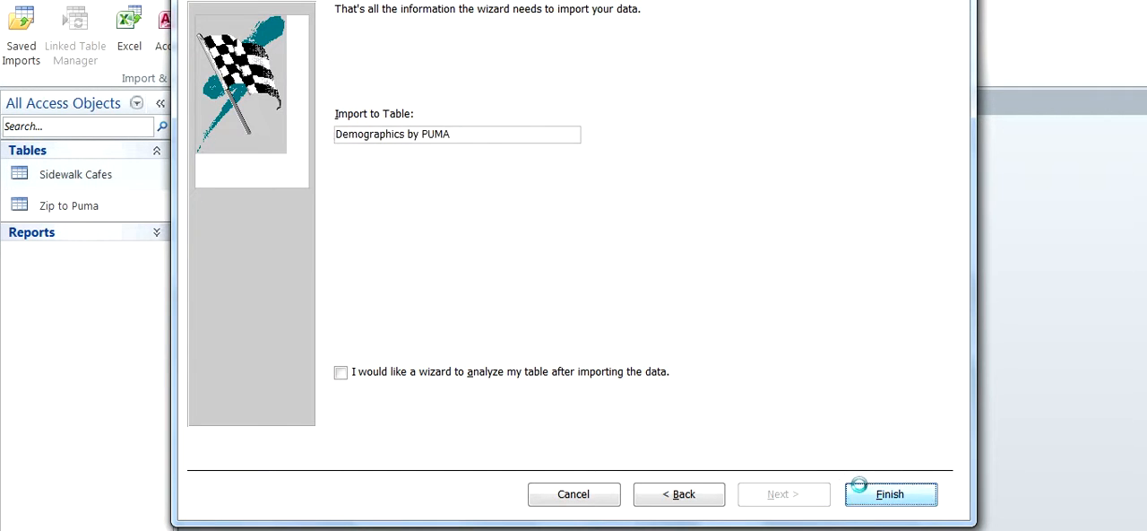
Step: Finish the import, review the Demographics by PUMA datasheet, and close the open tables
left_click(889, 494)
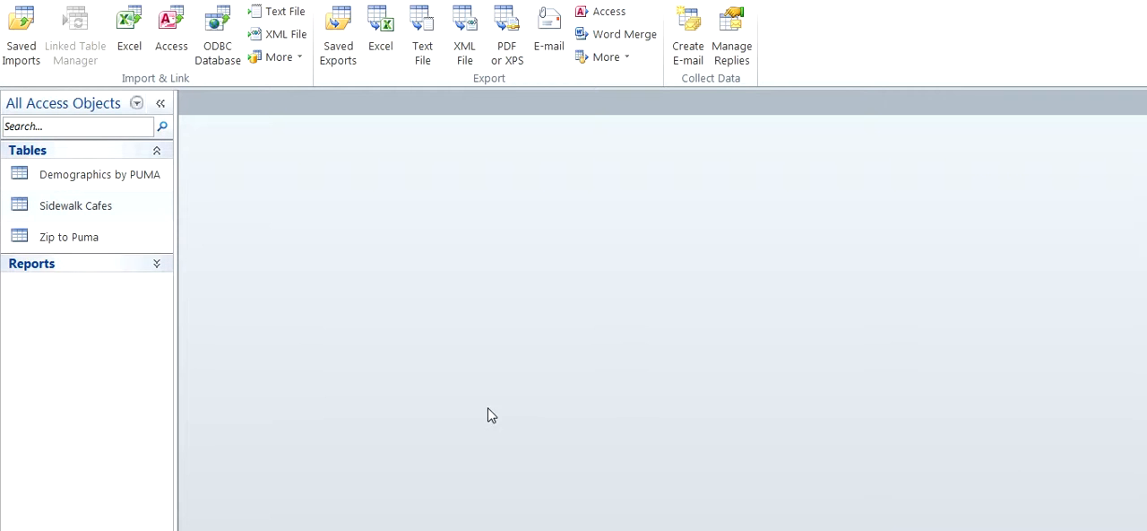
mouse_move(463, 416)
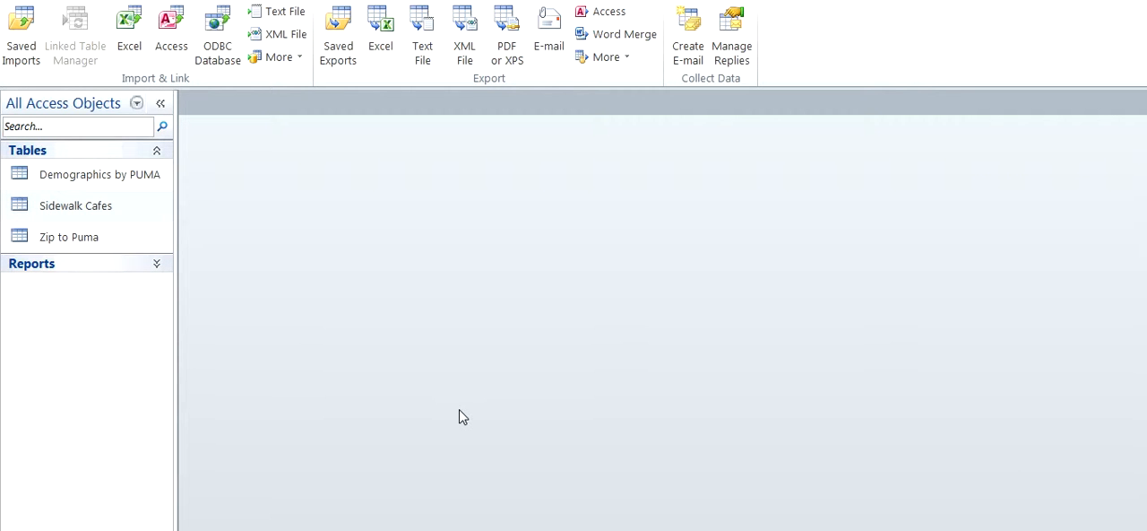
mouse_move(193, 288)
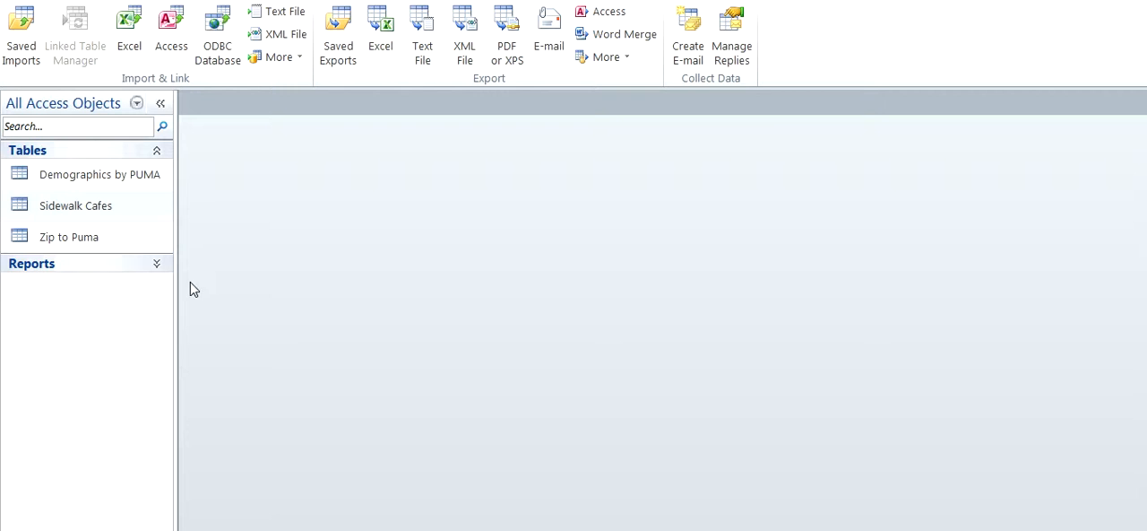
left_click(100, 174)
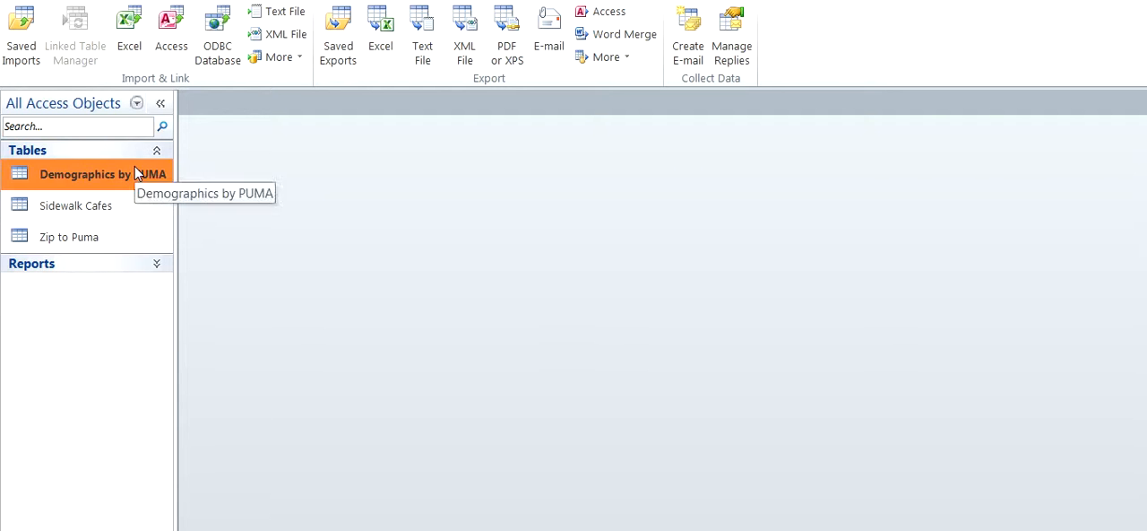
double_click(75, 205)
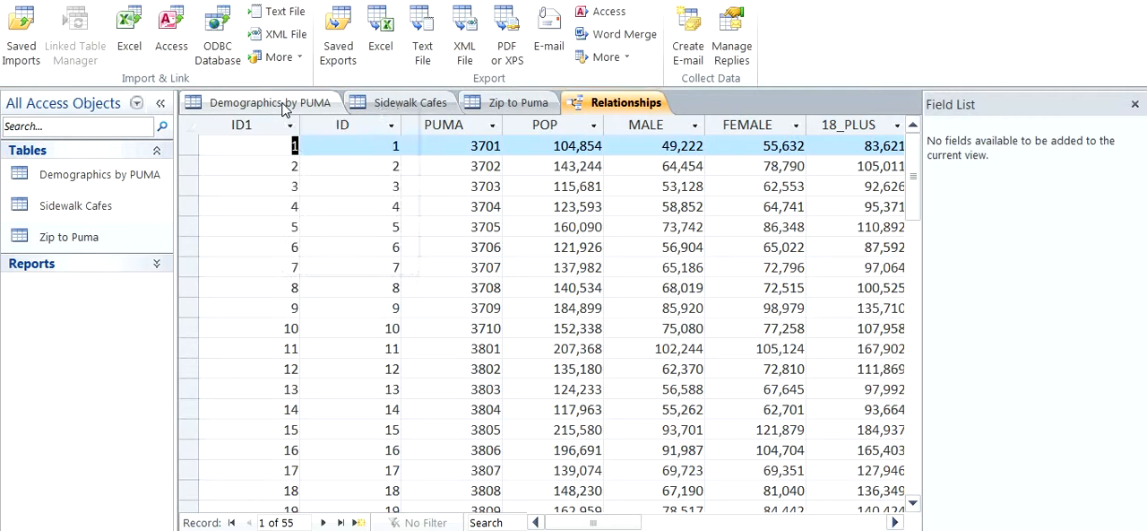
right_click(247, 100)
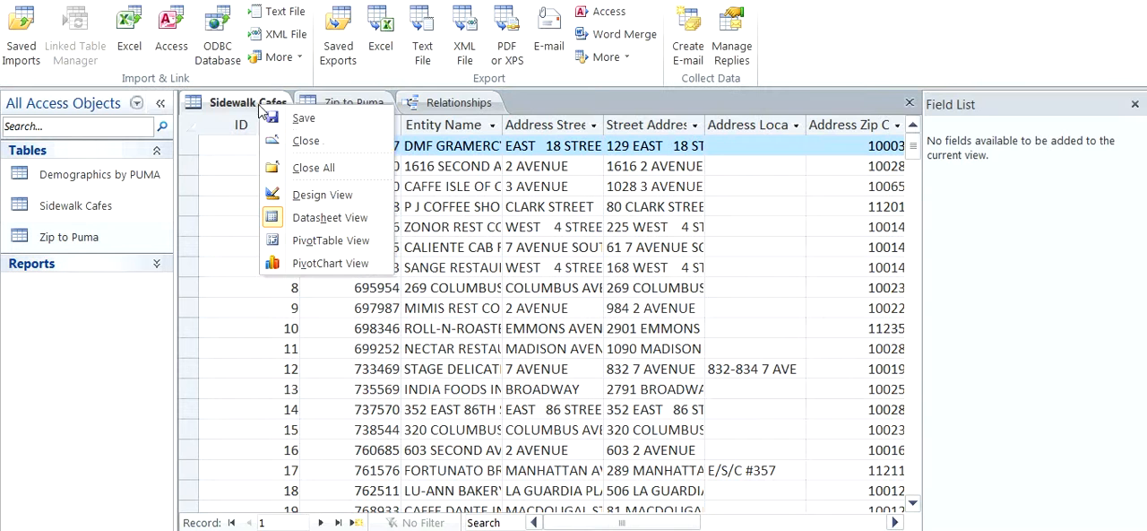
left_click(350, 100)
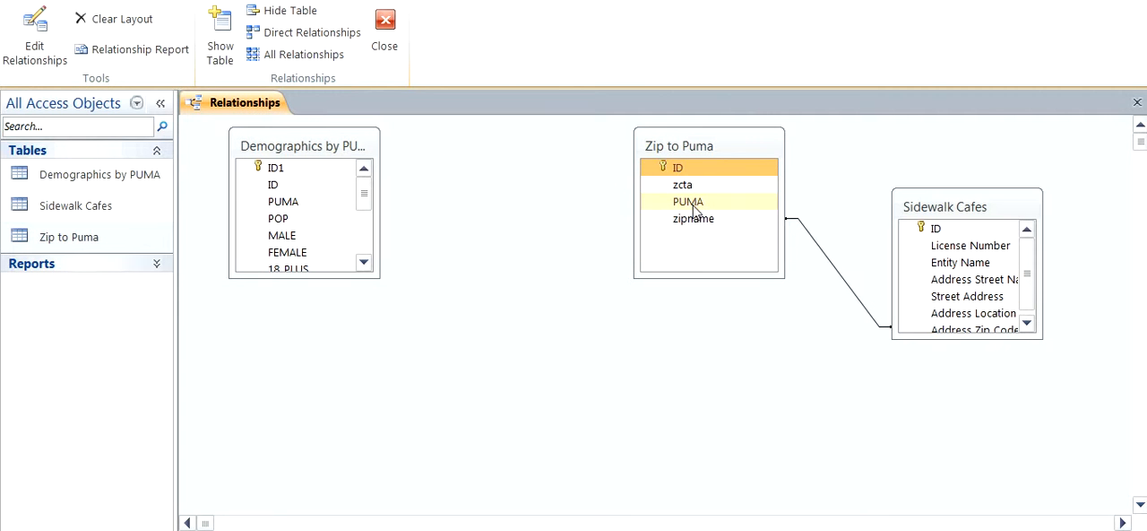
Step: Relate Demographics by PUMA to Zip to Puma on their PUMA fields
left_click(283, 201)
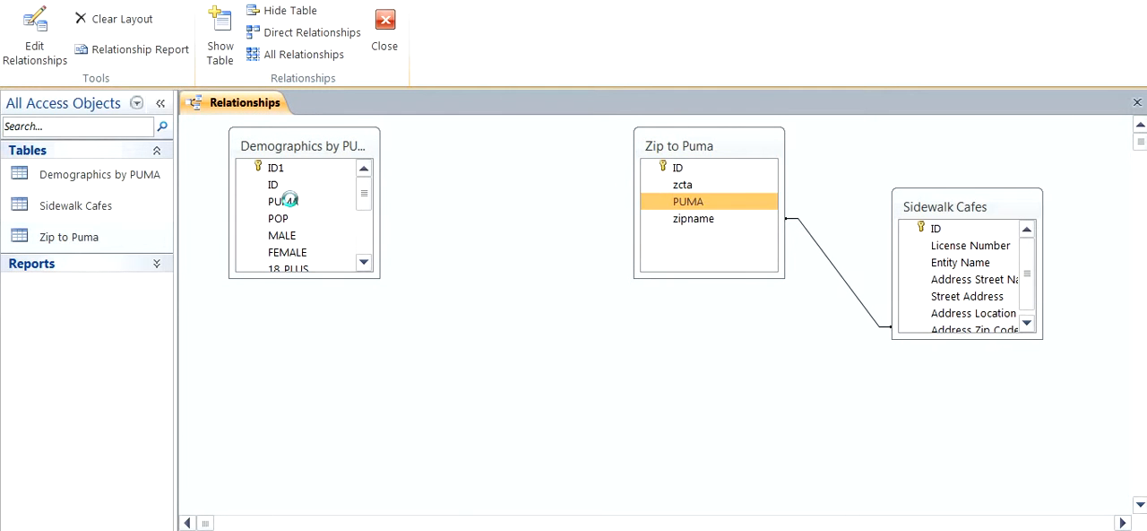
left_click_drag(283, 201, 688, 200)
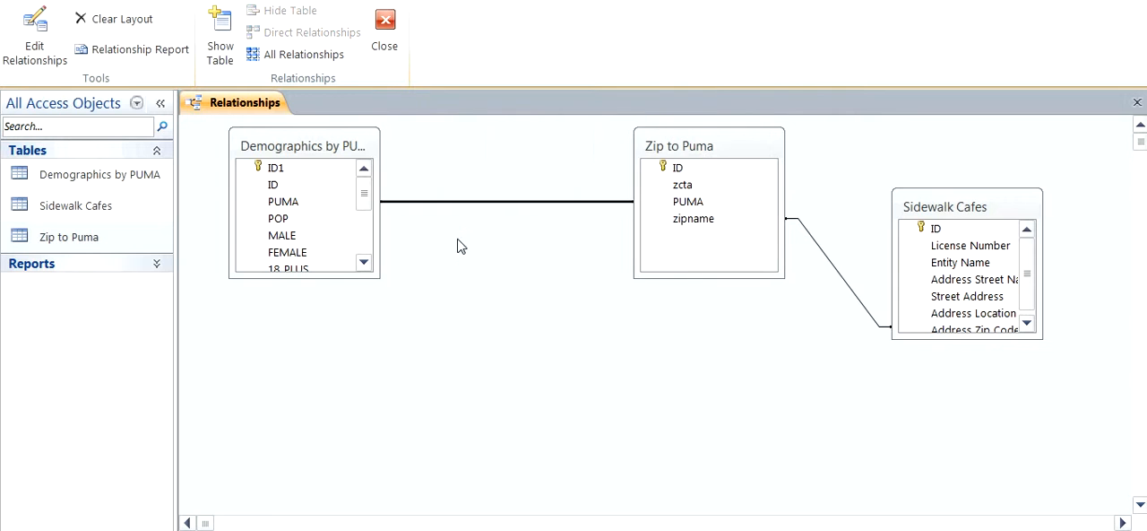
mouse_move(122, 287)
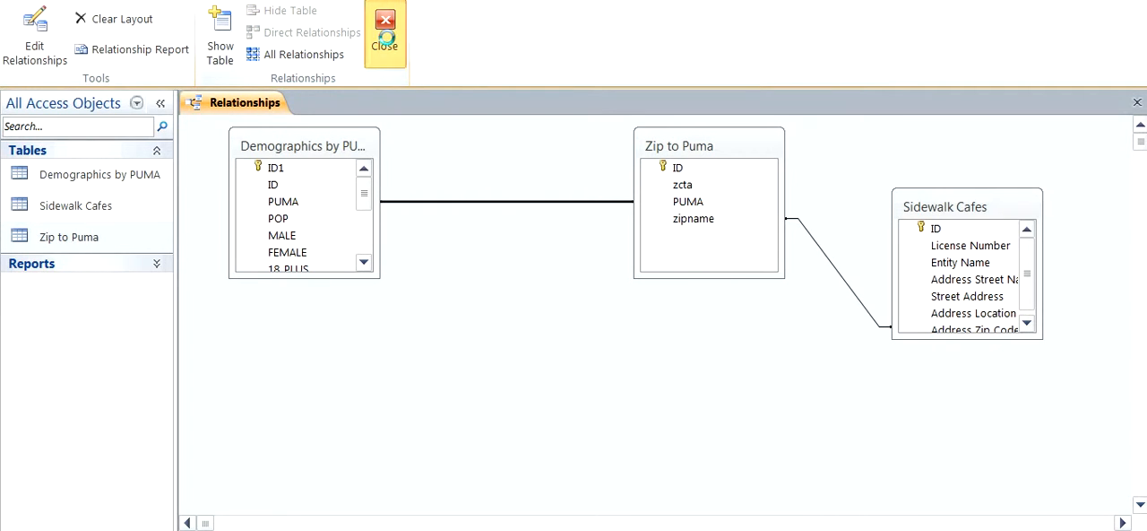
Step: Close the relationships layout and expand Reports to reach Questions to be answered
left_click(384, 43)
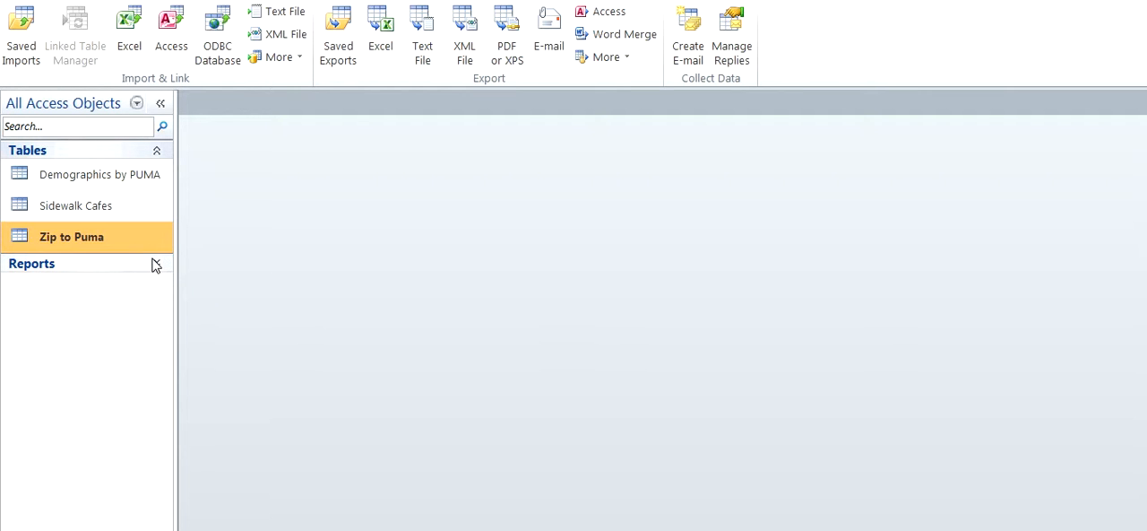
mouse_move(158, 267)
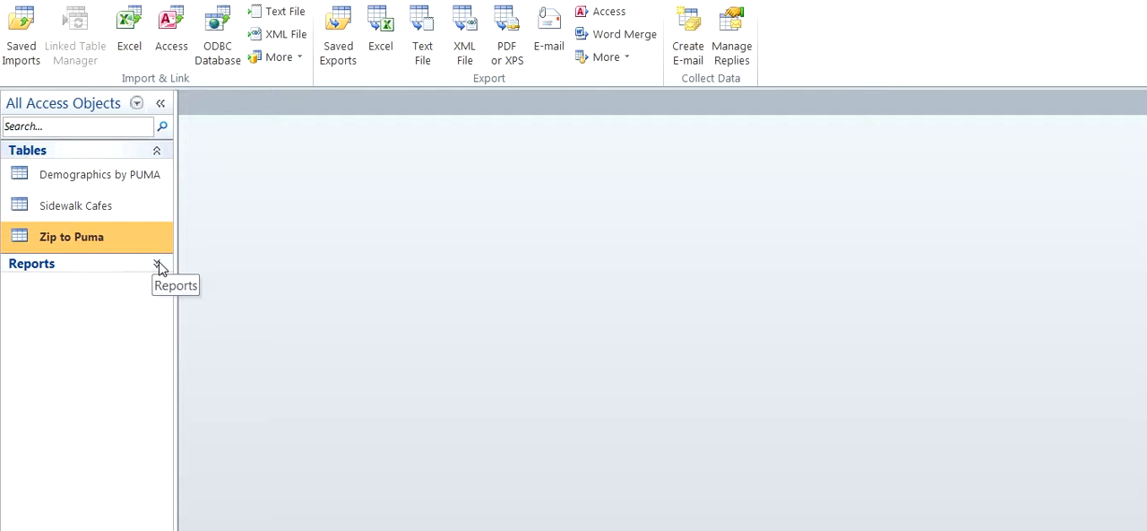
left_click(158, 269)
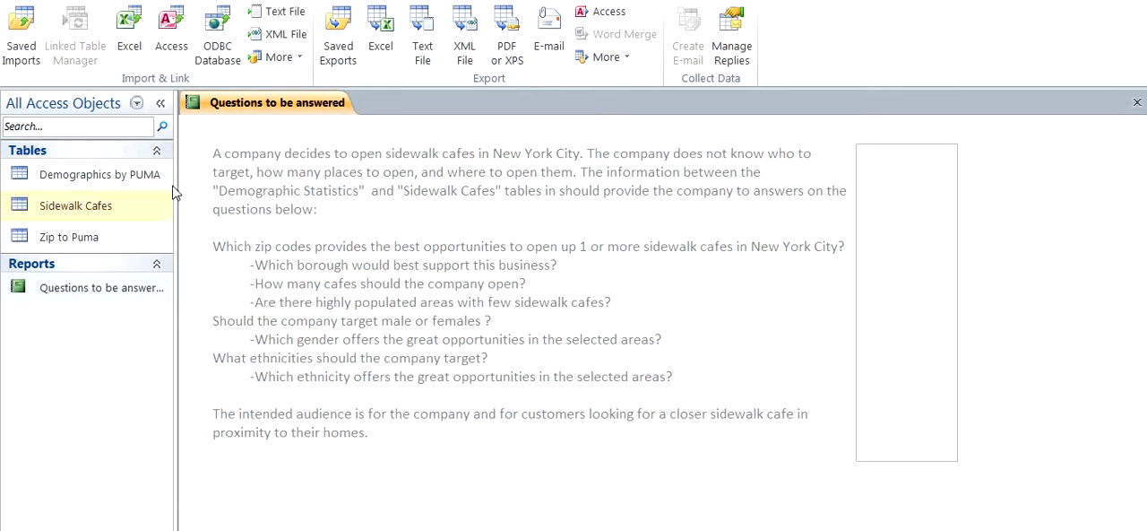
mouse_move(266, 103)
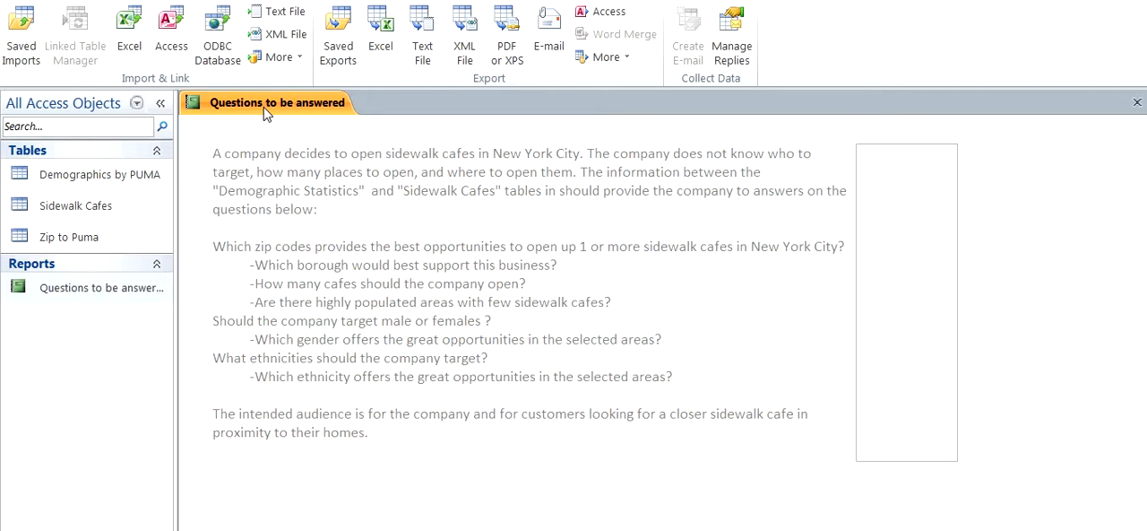
Step: Close the report and export the Zip to Puma table to an Excel workbook
left_click(1139, 100)
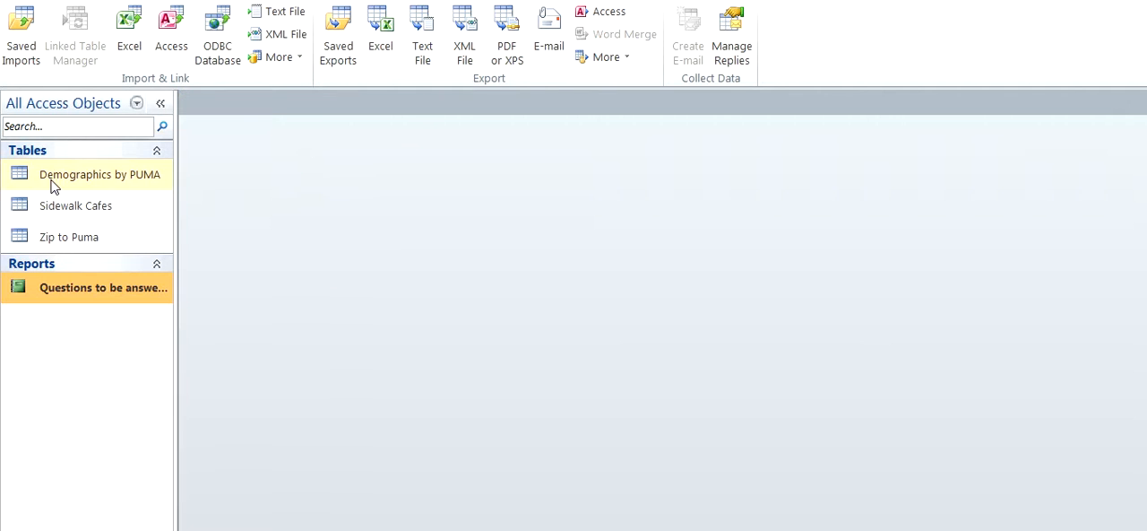
left_click(72, 236)
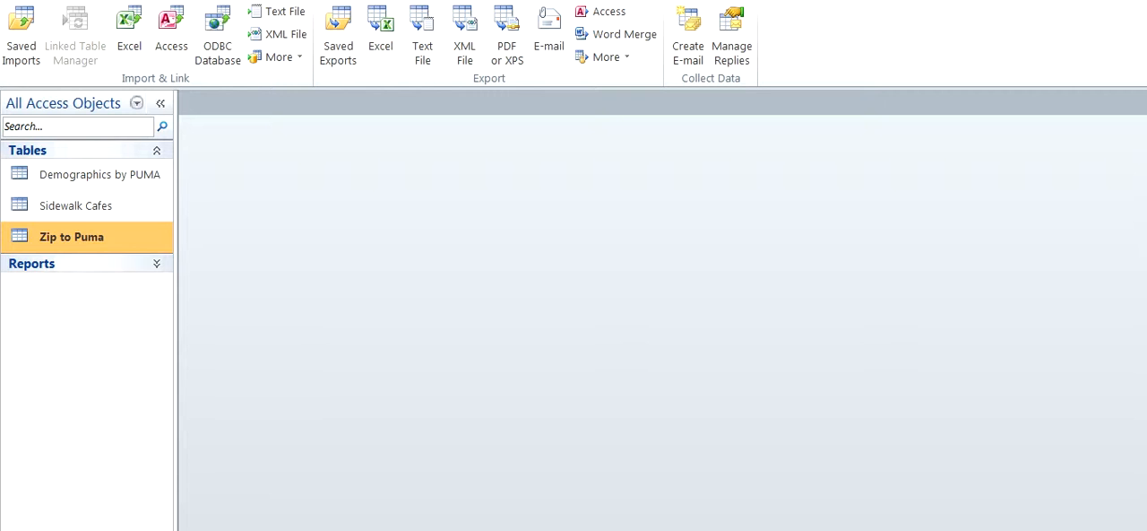
mouse_move(101, 174)
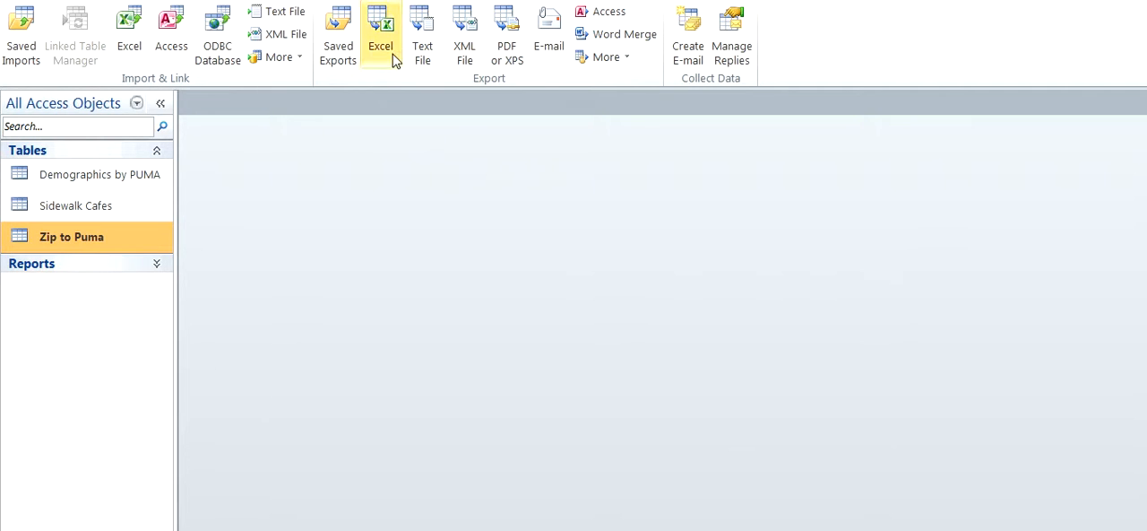
left_click(380, 32)
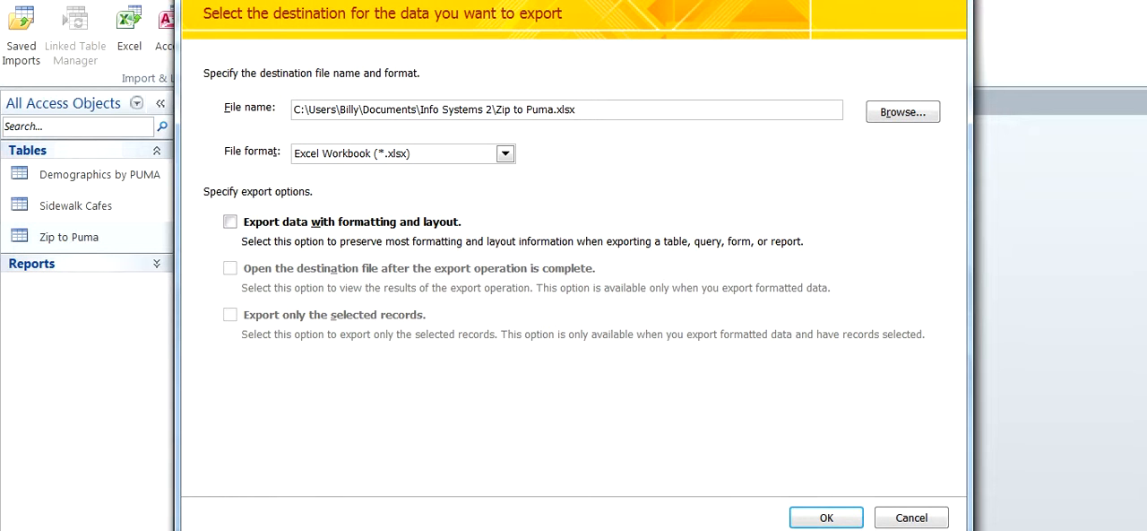
left_click(825, 516)
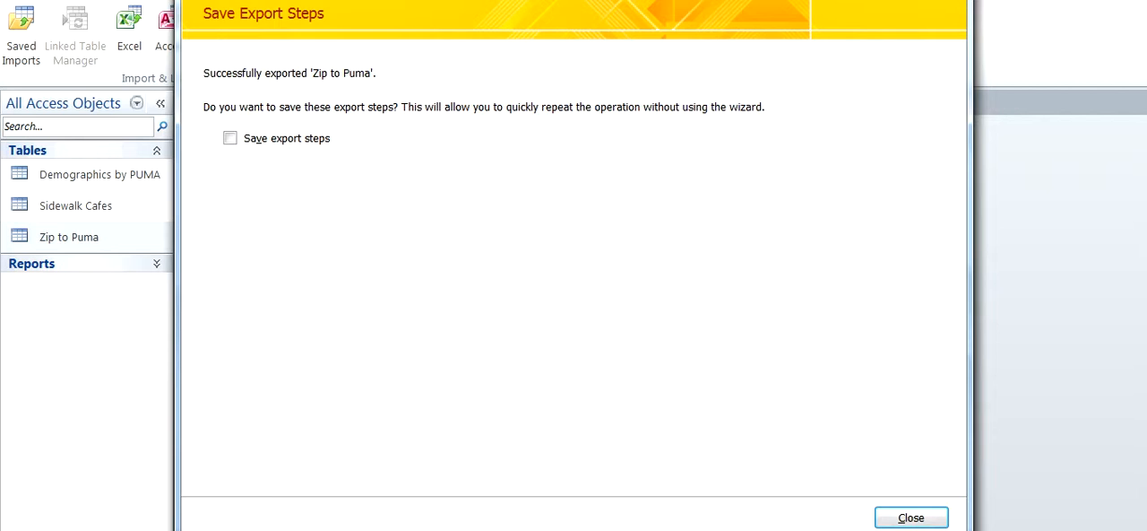
left_click(911, 517)
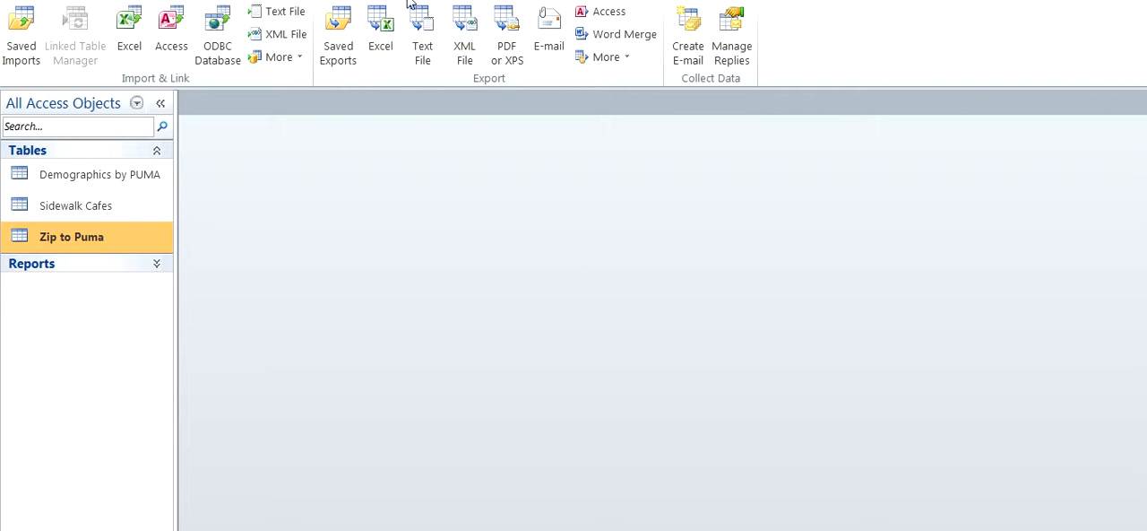
Step: Export Zip to Puma again, replacing the existing Zip to Puma.xlsx file
left_click(380, 32)
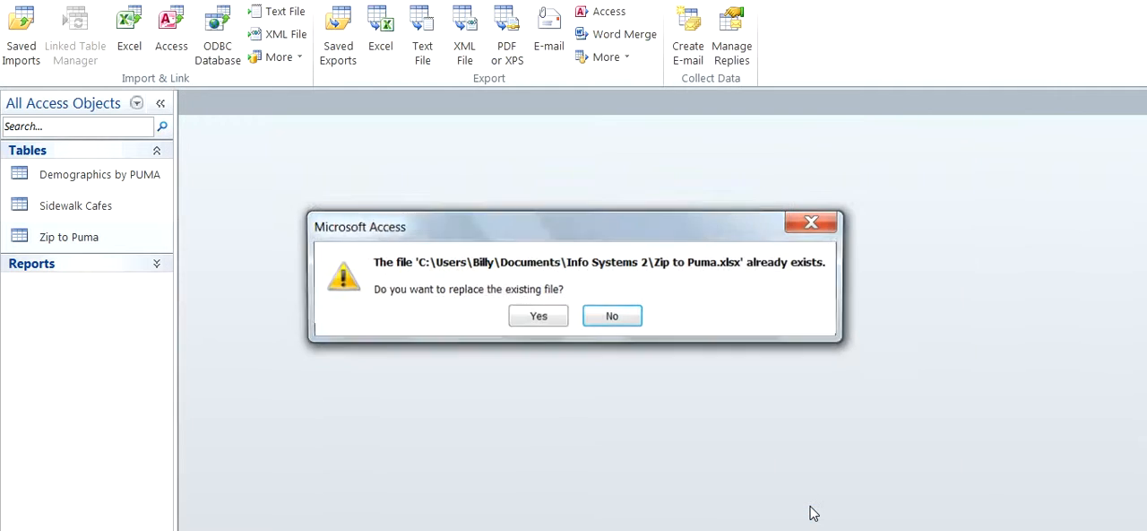
left_click(613, 316)
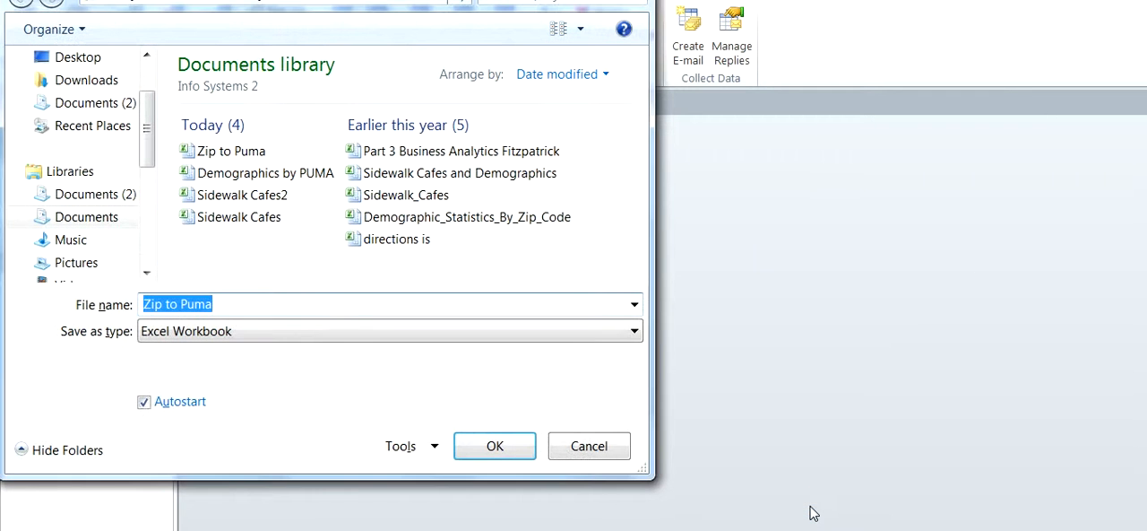
left_click(495, 445)
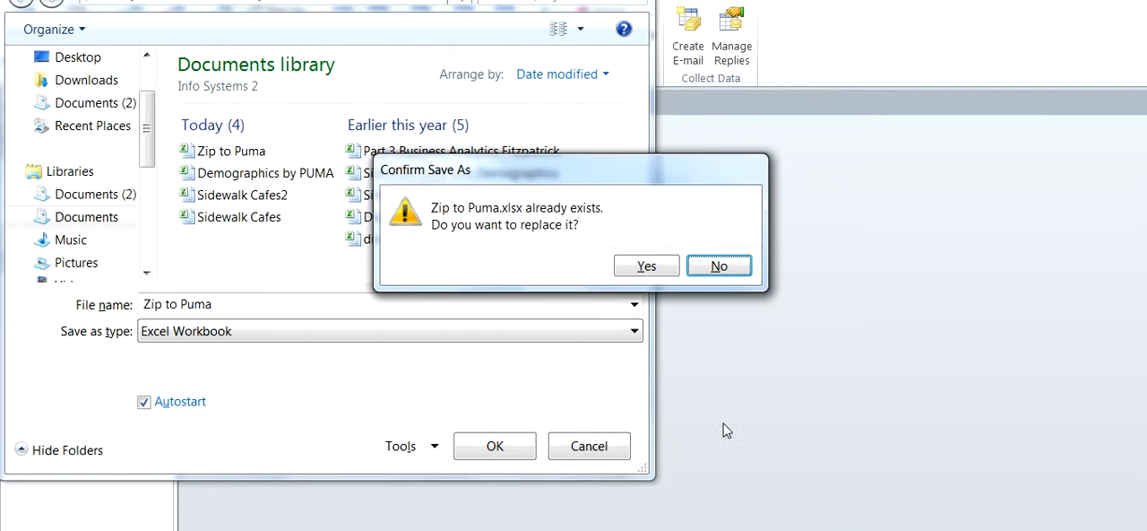
left_click(645, 266)
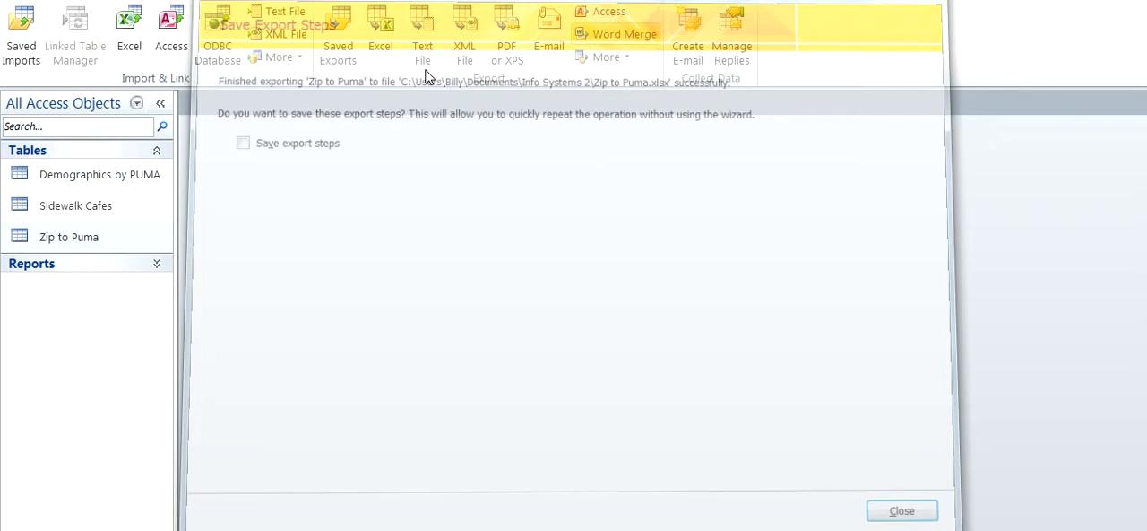
left_click(380, 33)
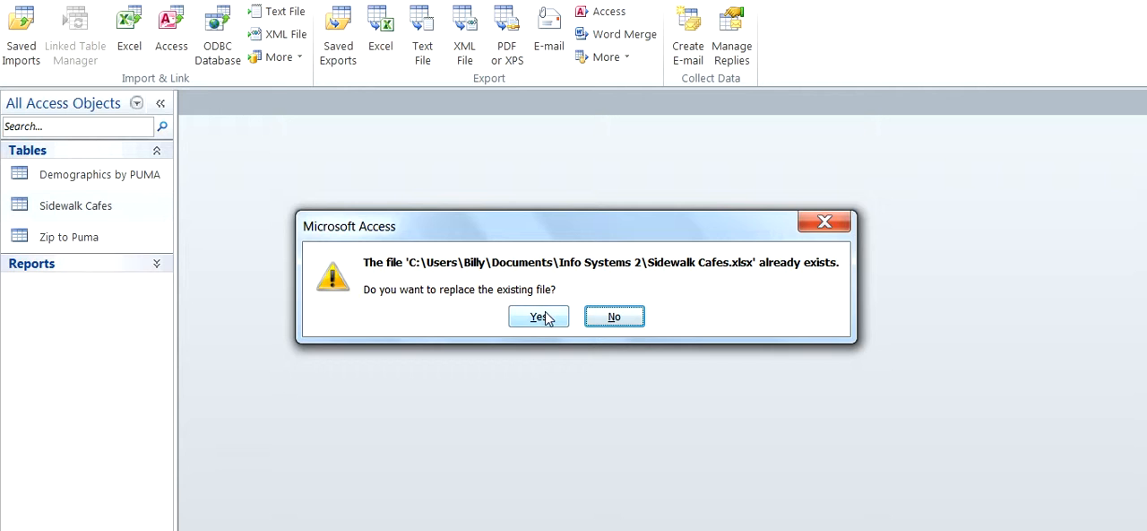
Step: Export Sidewalk Cafes to Excel, replacing the existing Sidewalk Cafes.xlsx file
left_click(538, 316)
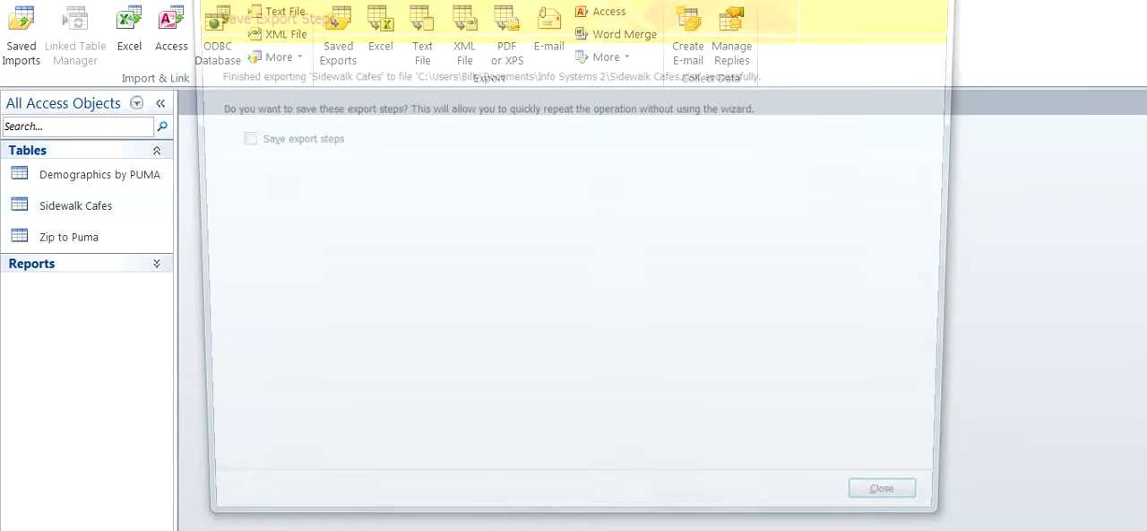
left_click(882, 487)
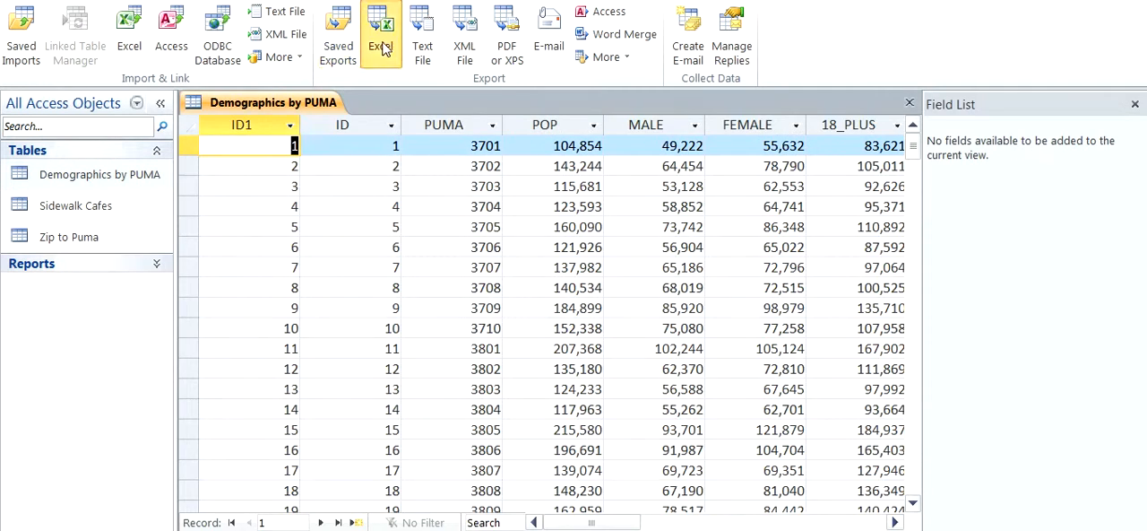
Step: Export Demographics by PUMA to Excel, replacing the old file, and switch to its workbook
left_click(380, 27)
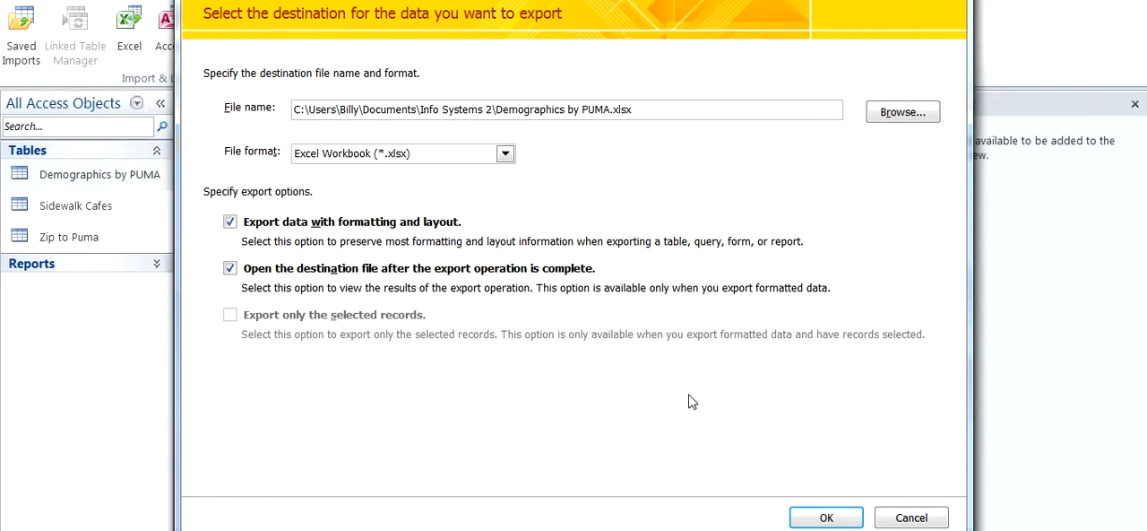
left_click(824, 516)
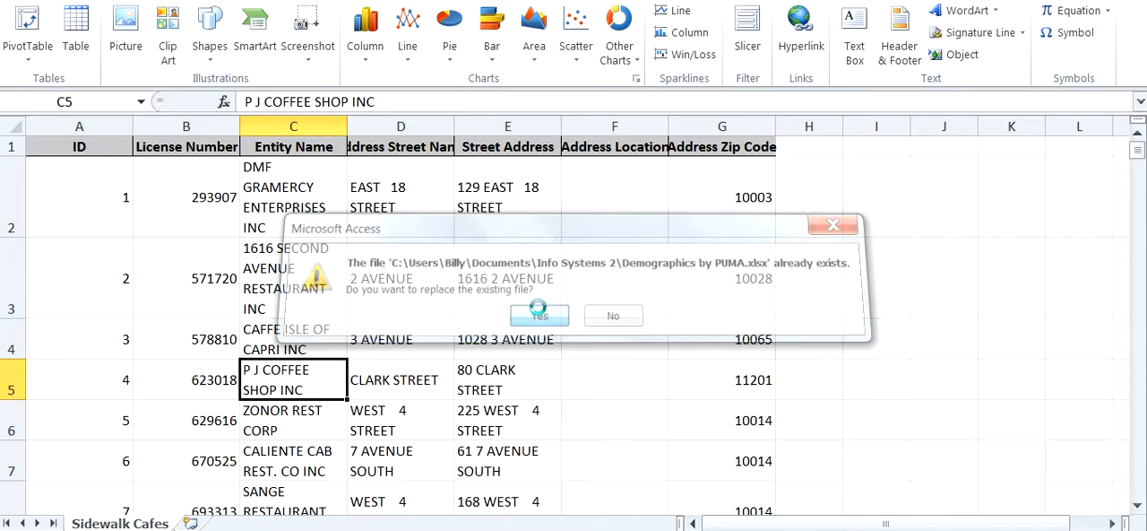
left_click(538, 316)
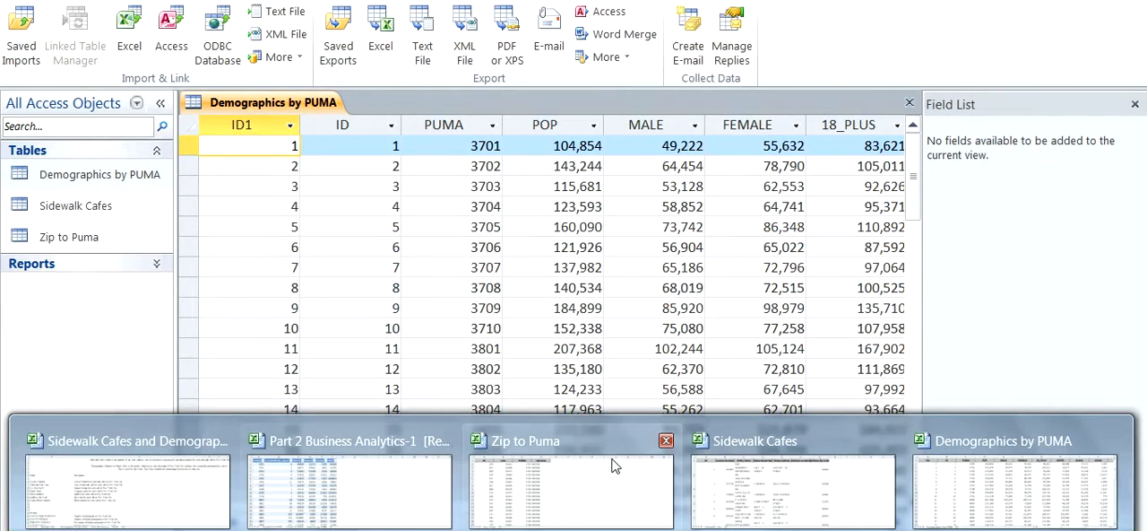
left_click(1004, 484)
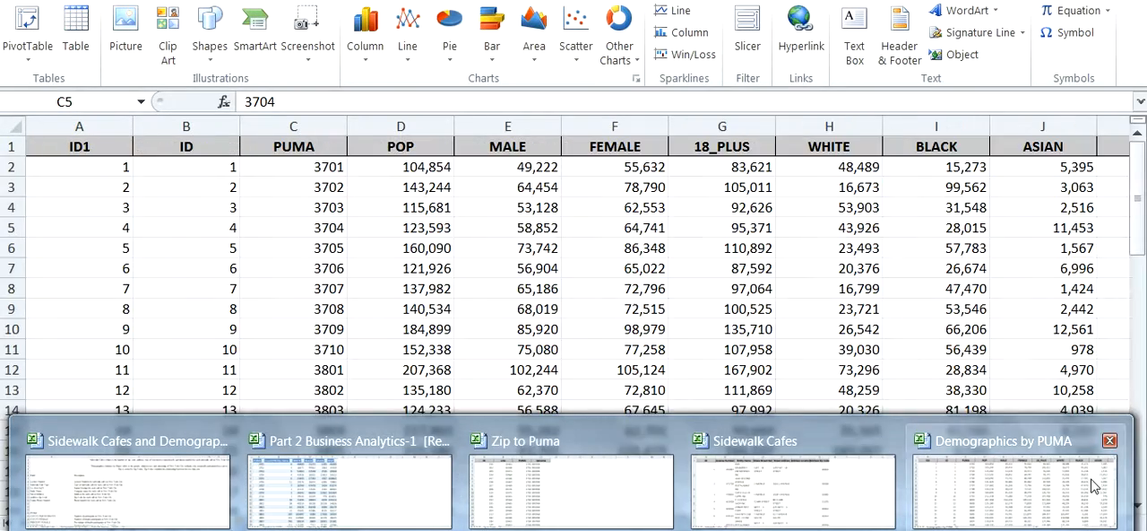
left_click(1004, 484)
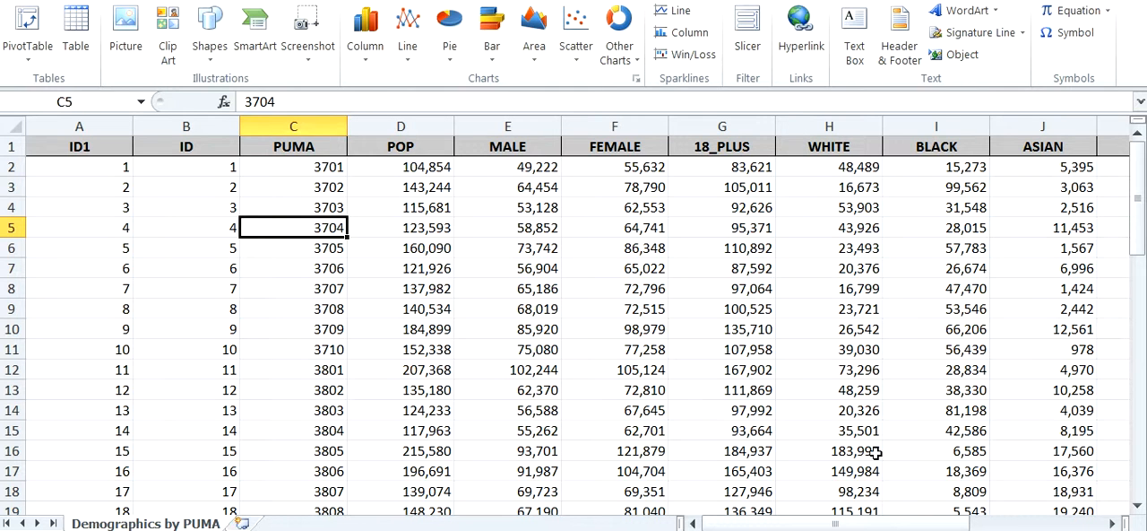
Step: Move the Sidewalk Cafes sheet into the Business Analytics workbook
left_click(118, 524)
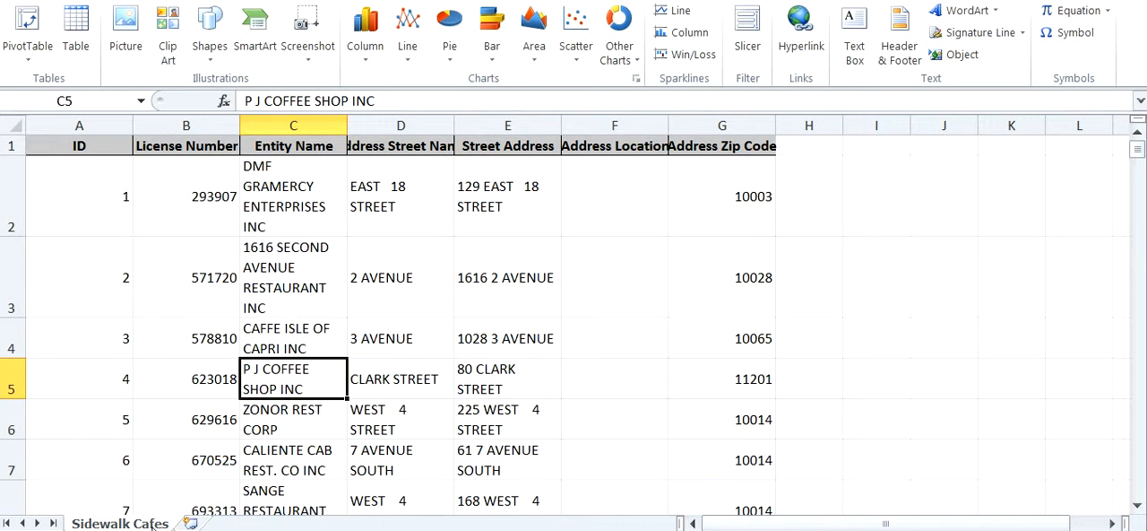
right_click(118, 523)
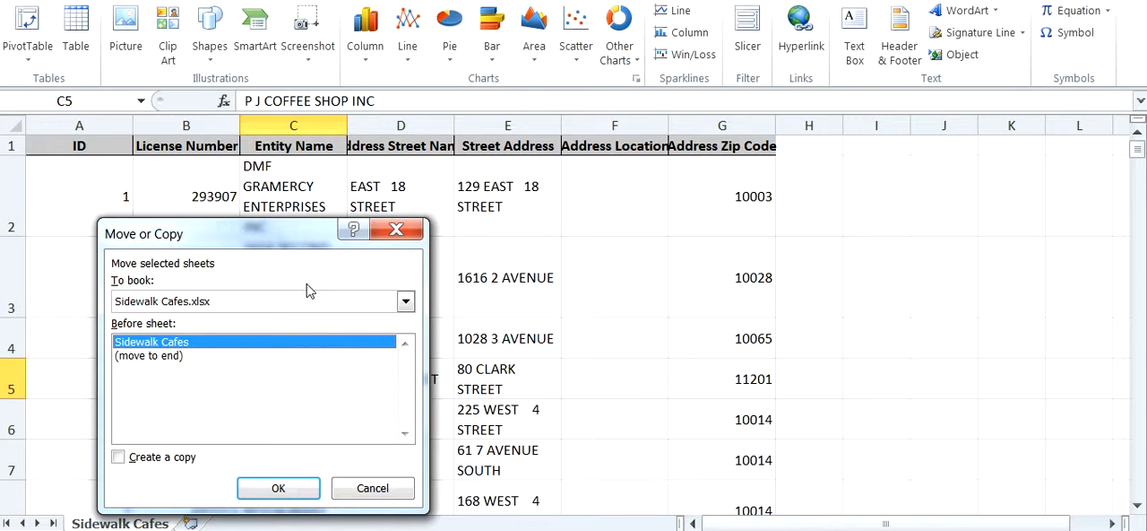
left_click(405, 301)
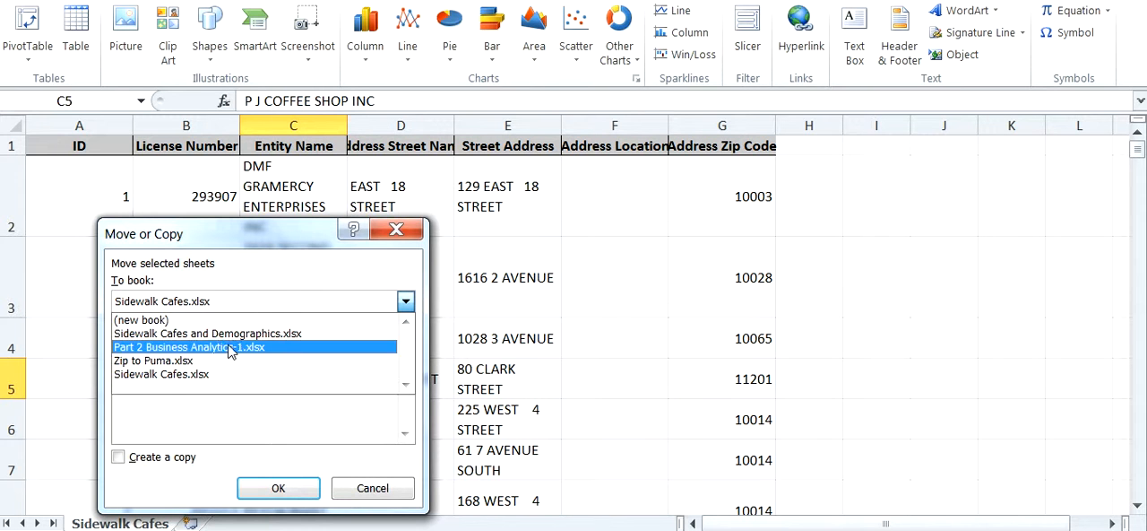
left_click(152, 358)
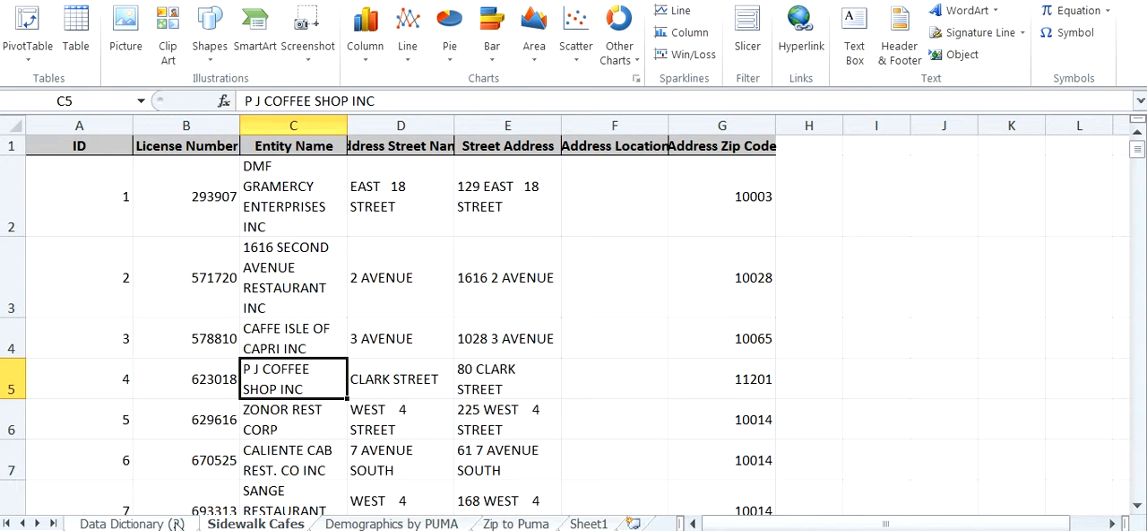
Step: Delete the empty Sheet1 next to the Data Dictionary sheet
left_click(491, 524)
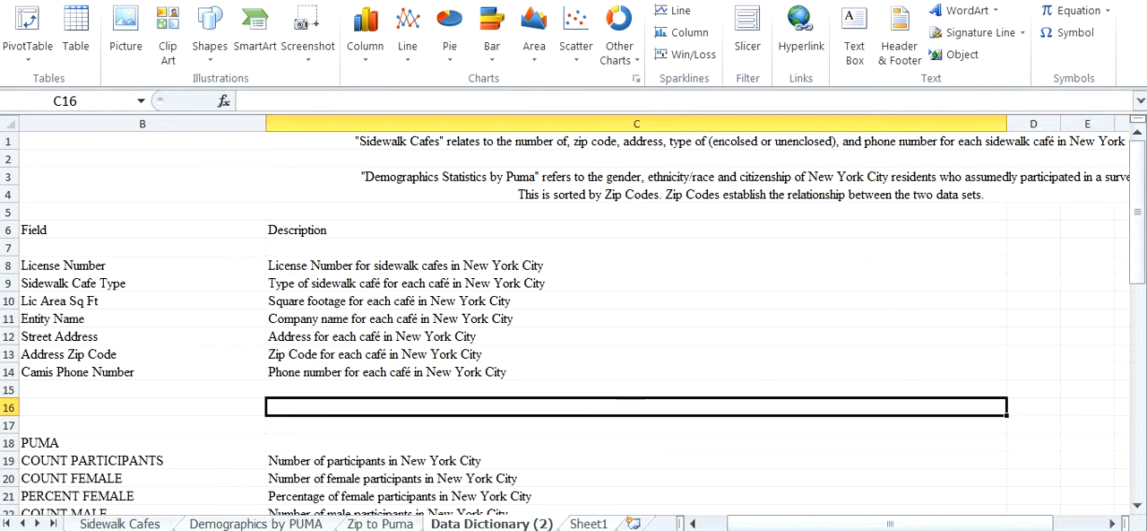
right_click(588, 524)
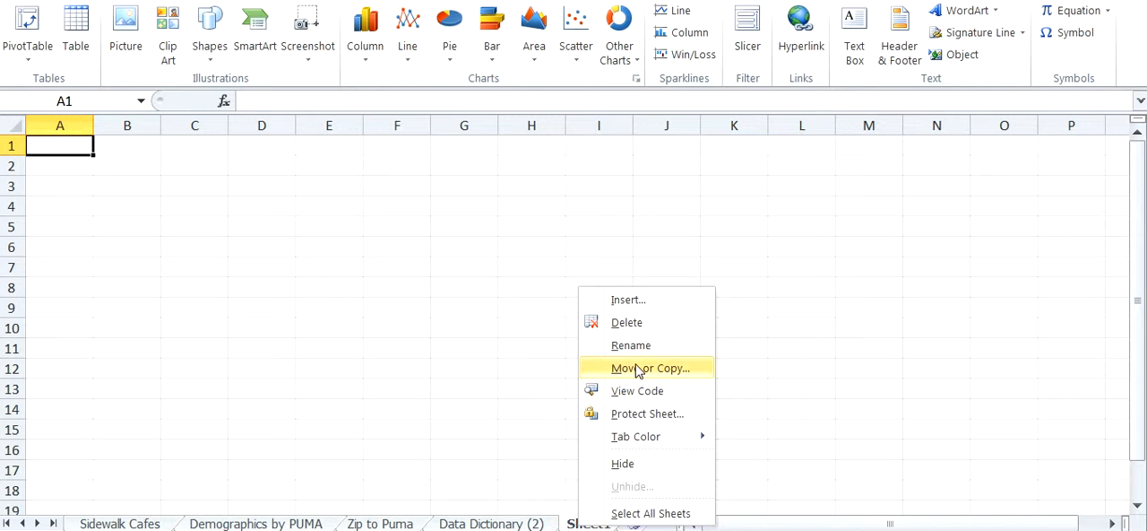
left_click(627, 322)
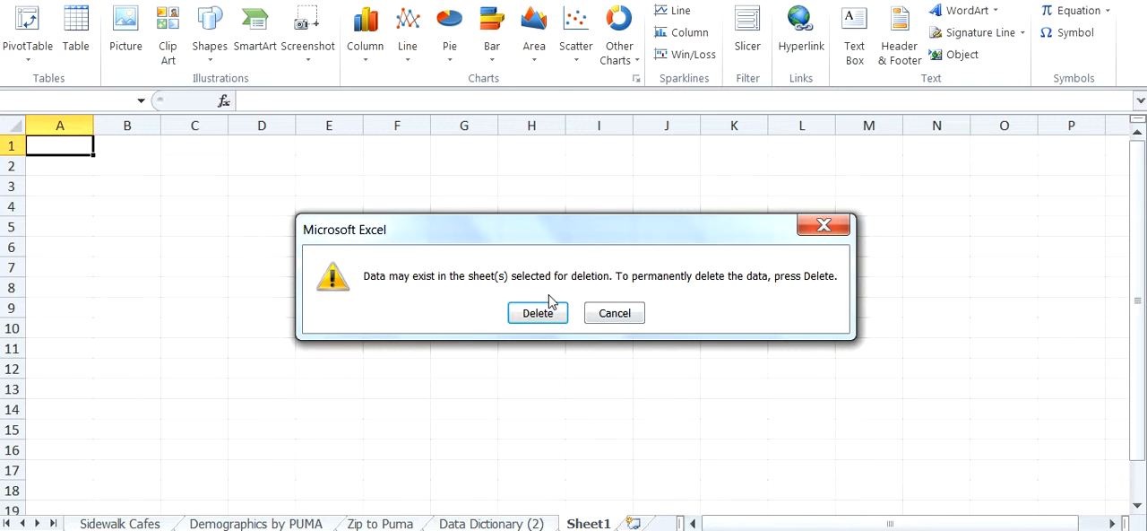
left_click(538, 312)
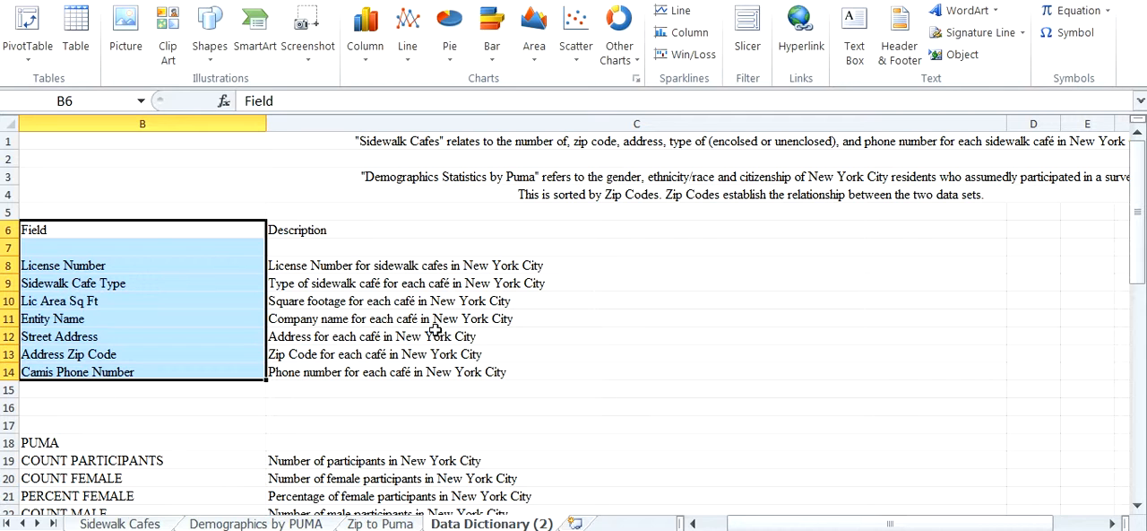
scroll("down", 3)
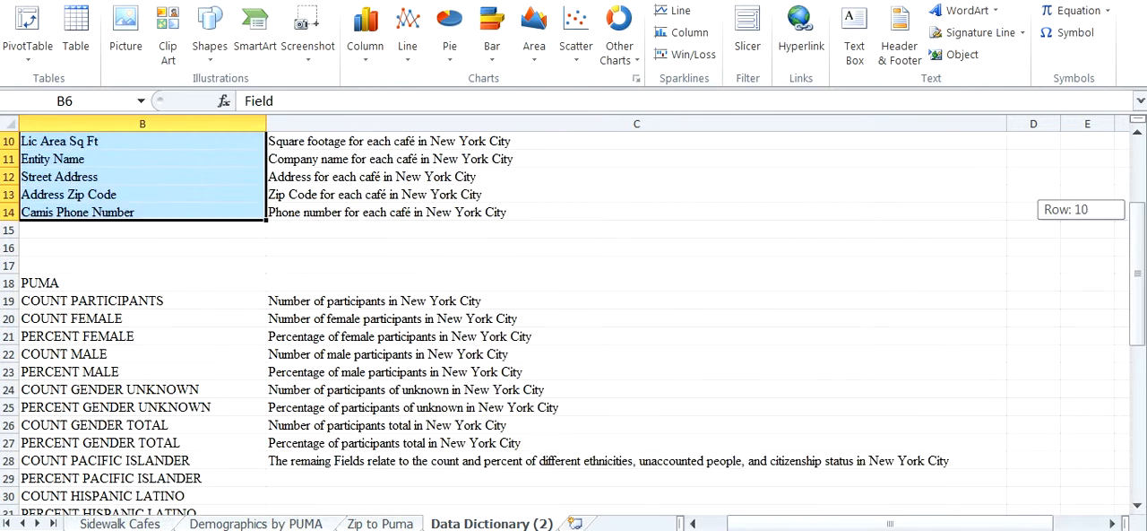
scroll("down", 3)
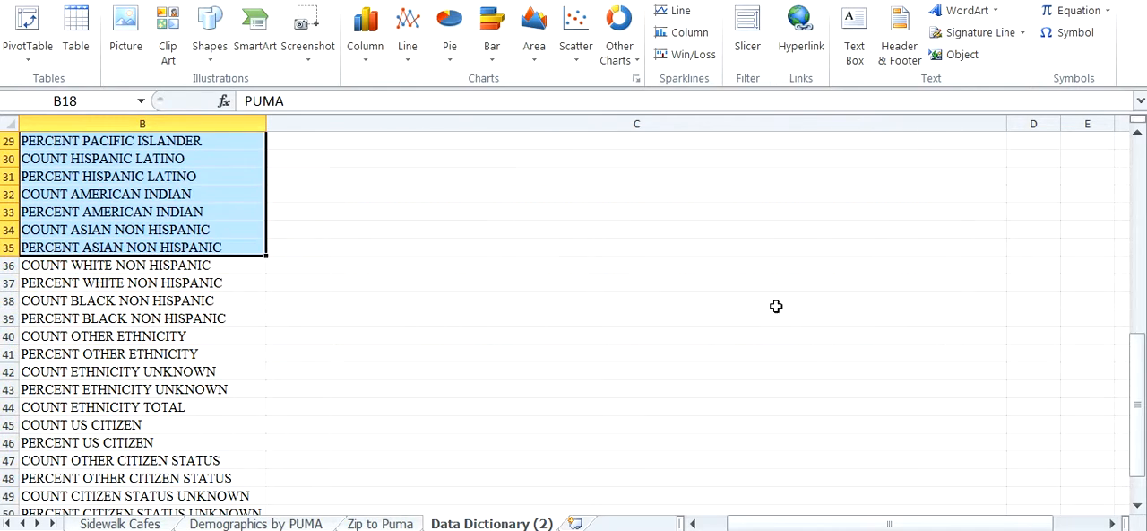
scroll("up", 3)
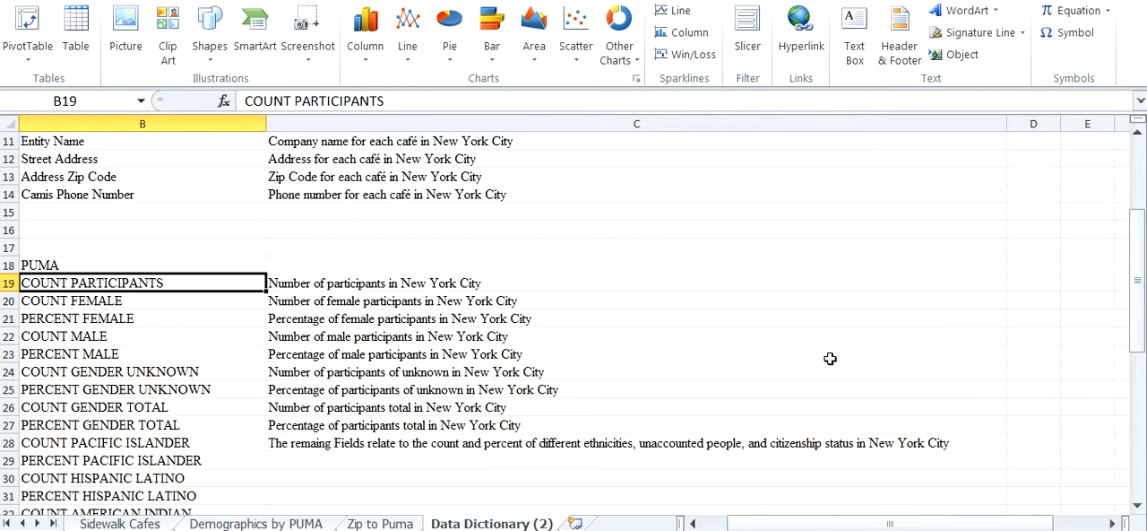
scroll("up", 3)
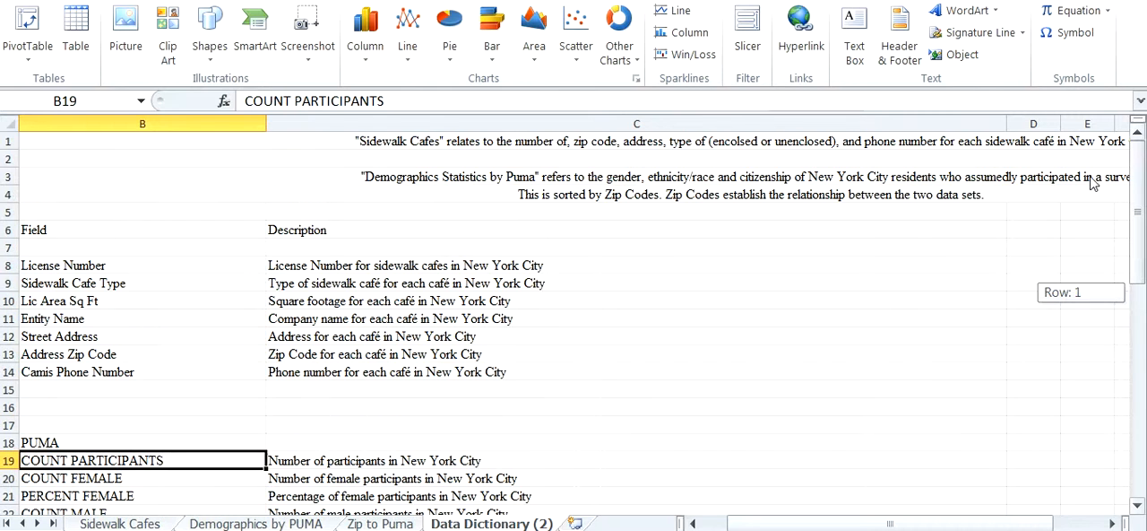
mouse_move(416, 146)
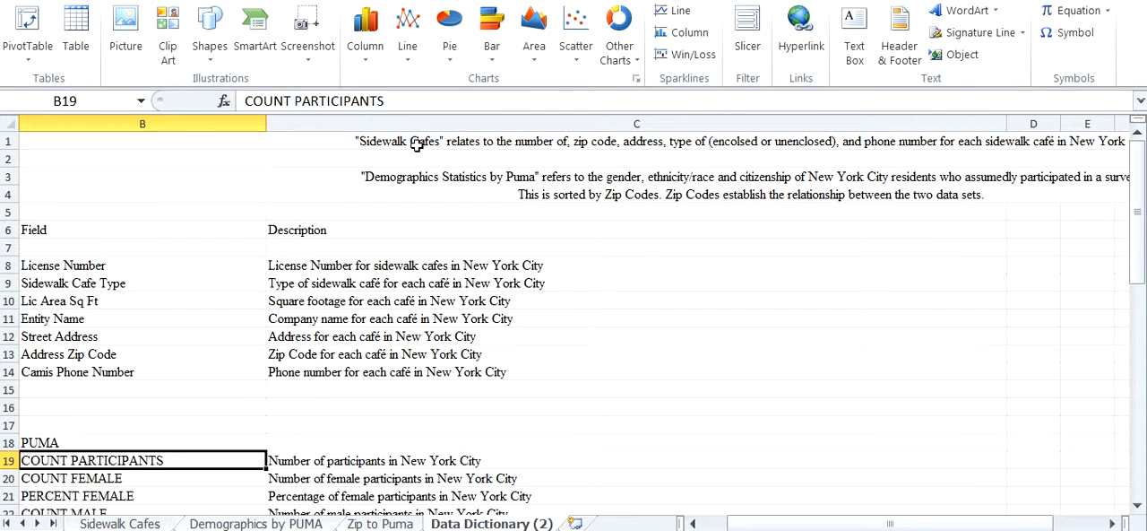
left_click(482, 139)
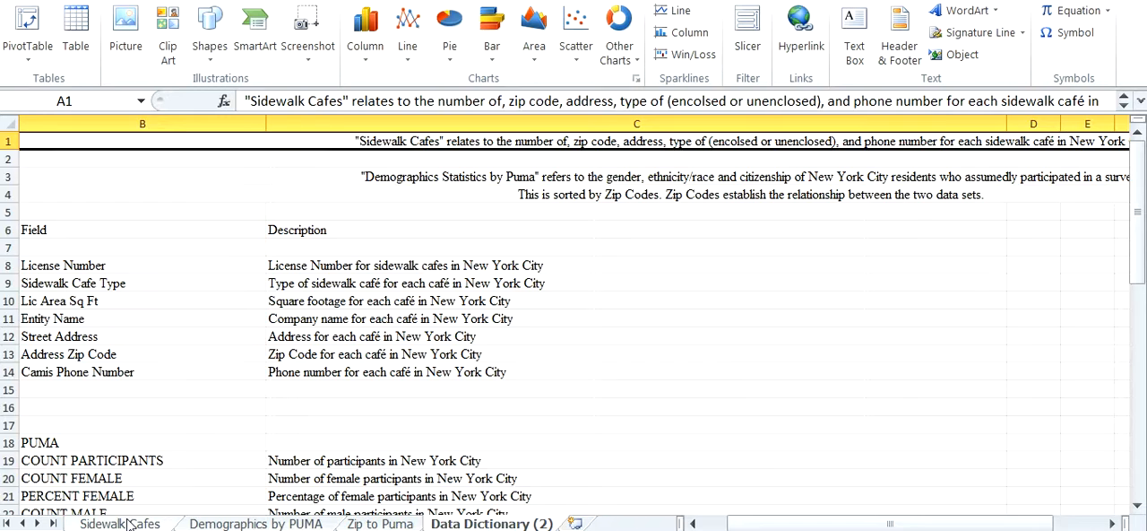
left_click(254, 523)
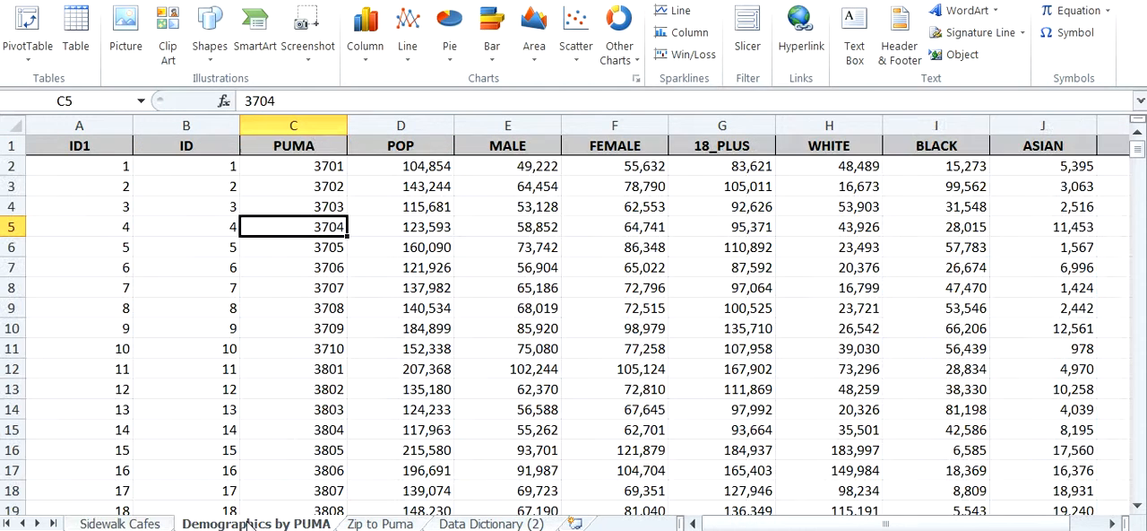
left_click(491, 524)
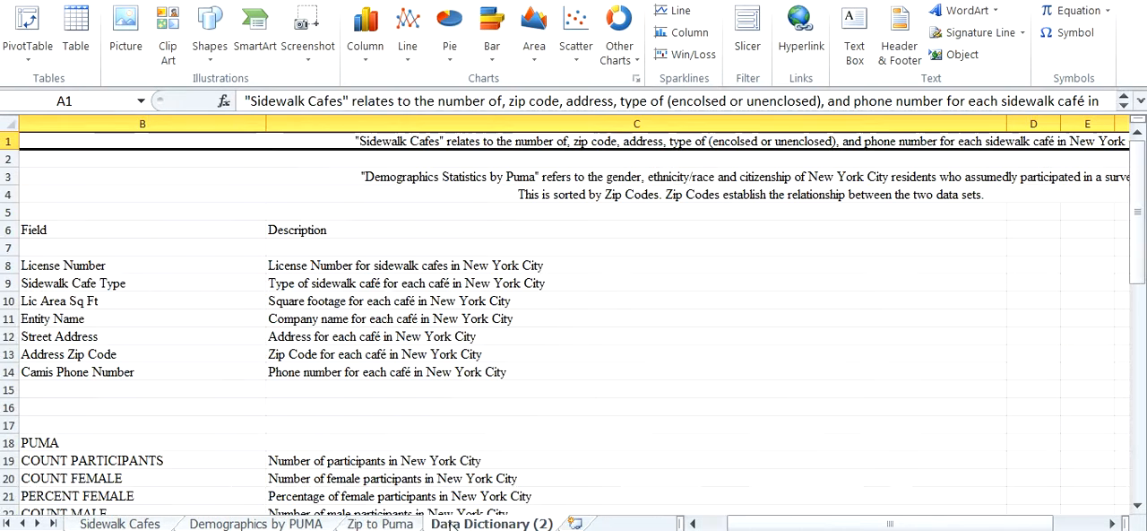
left_click(534, 407)
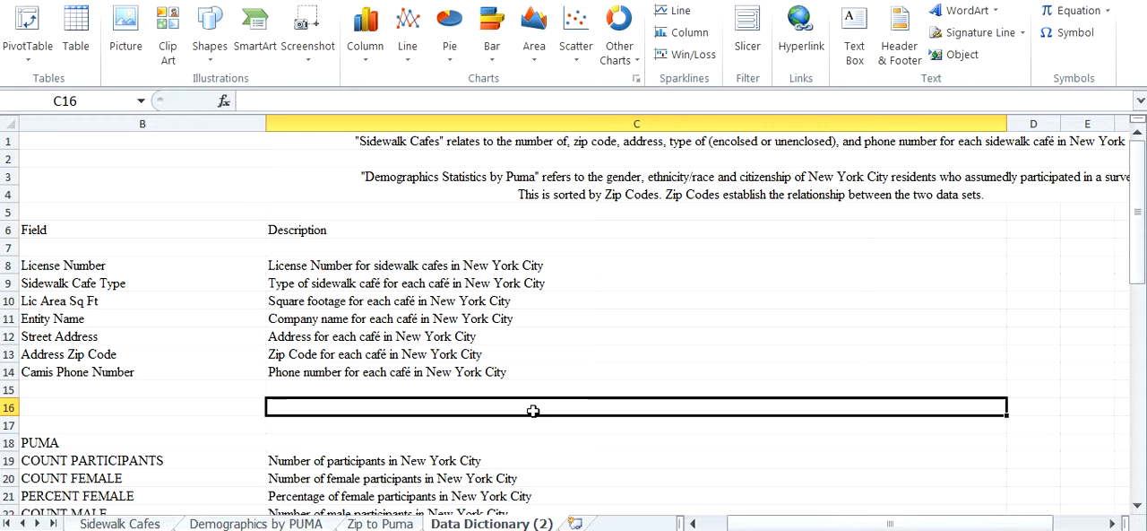